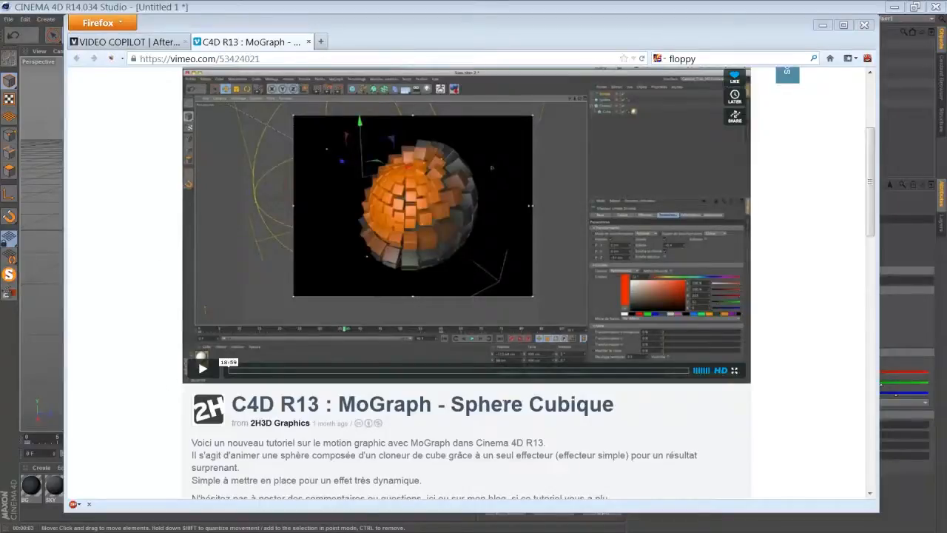
mouse_move(213, 409)
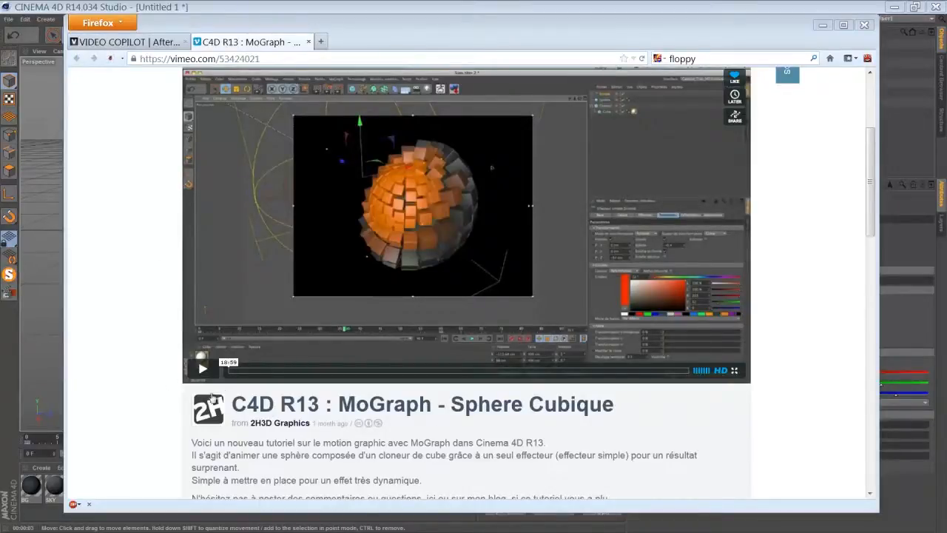
mouse_move(278, 429)
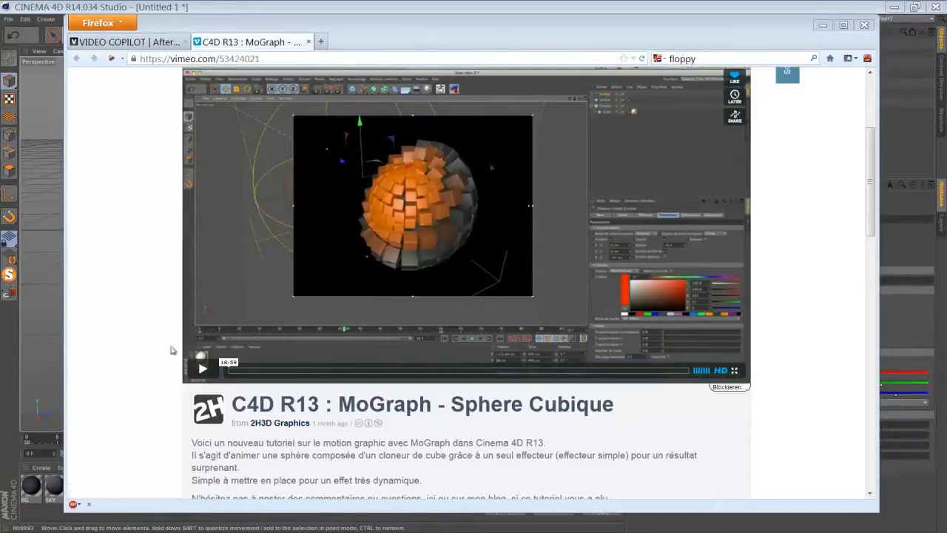
mouse_move(160, 329)
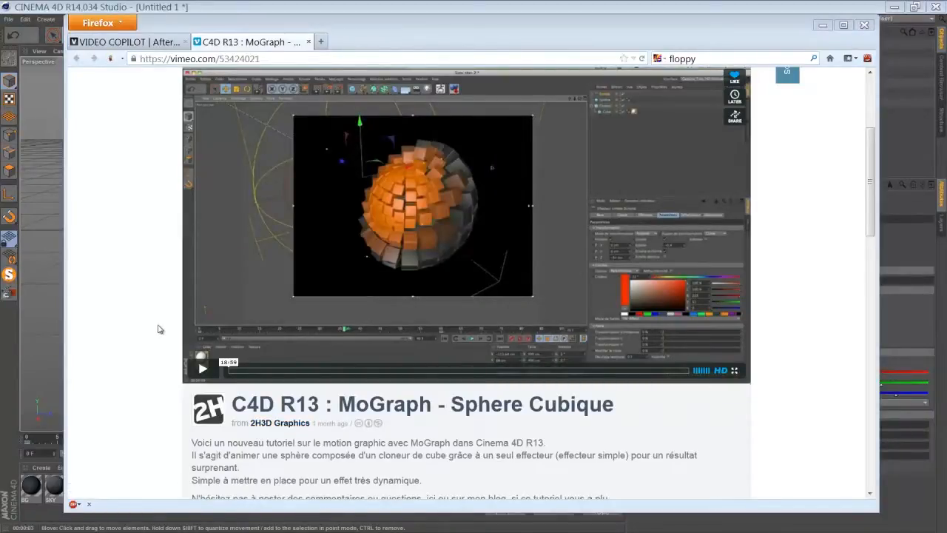
Step: Resize the cube to 30 cm on each side and fillet its edges at 1 cm
scroll(down, 3)
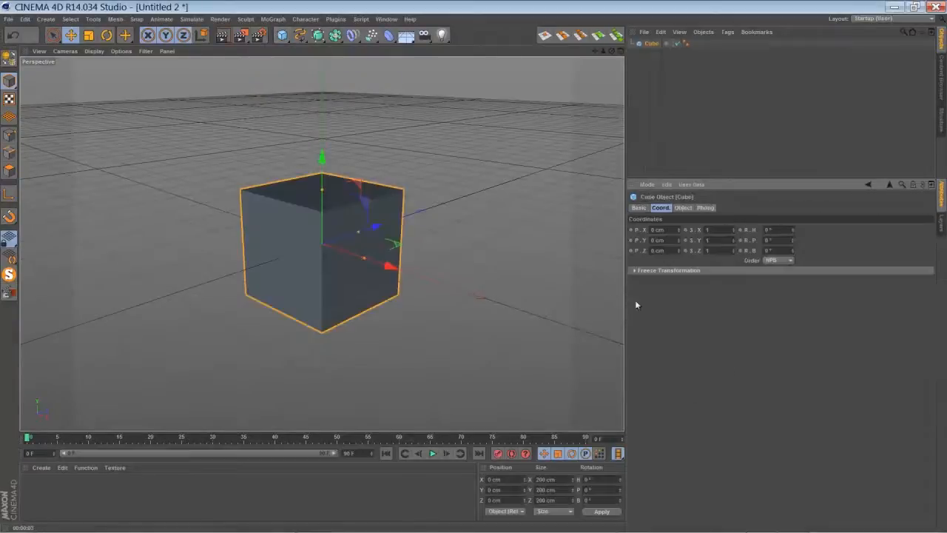
click(683, 207)
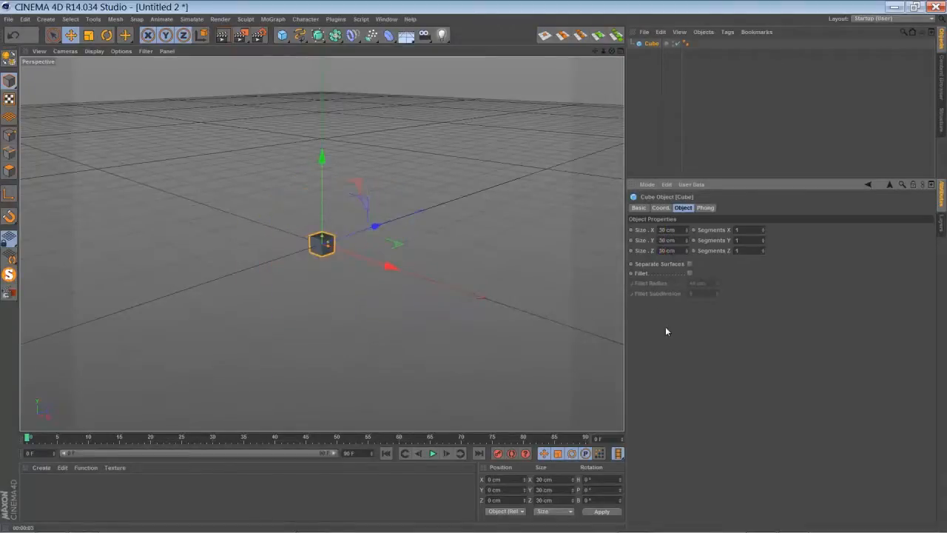
click(690, 273)
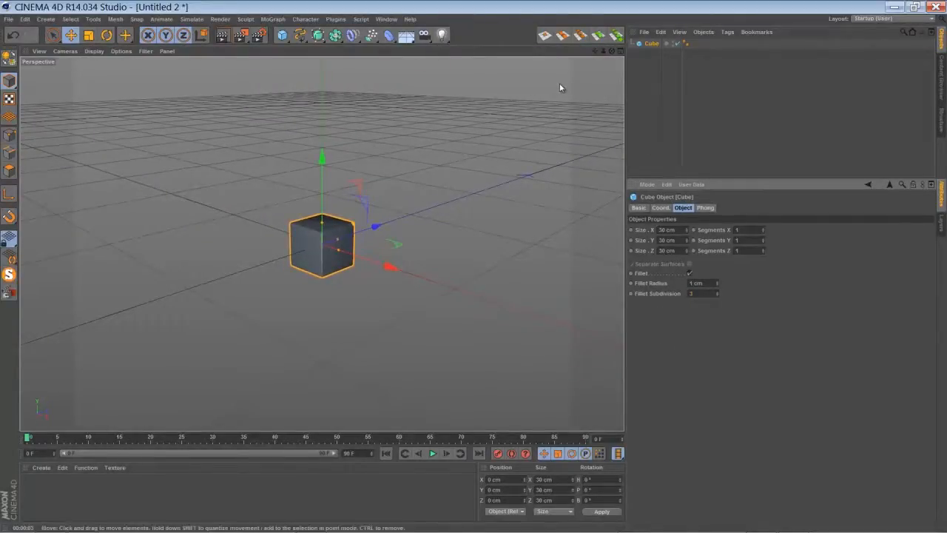
mouse_move(350, 52)
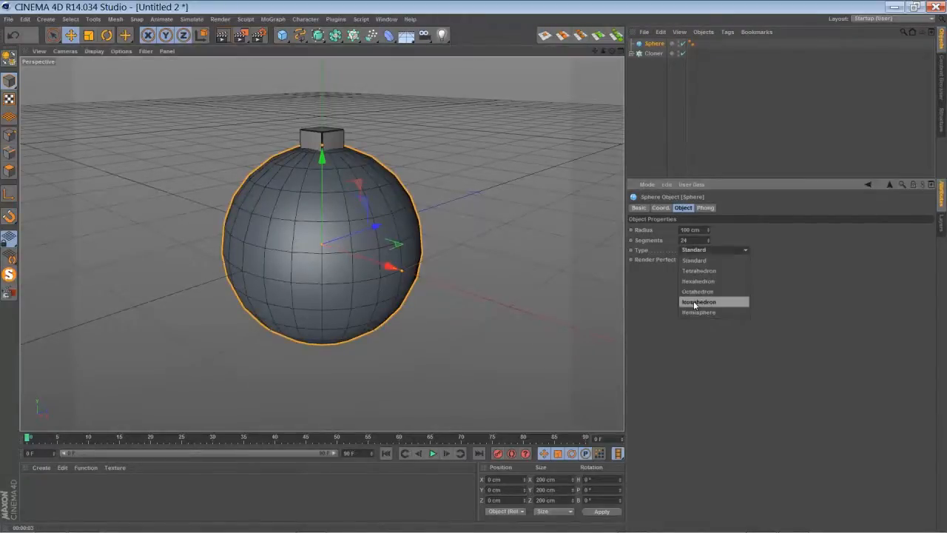
mouse_move(697, 302)
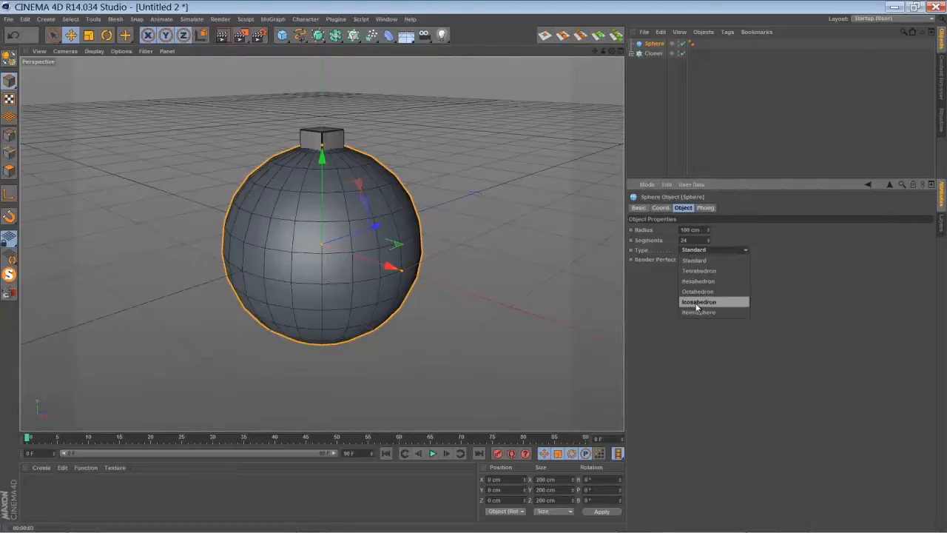
Step: Change the 100 cm sphere's type to Icosahedron
click(699, 301)
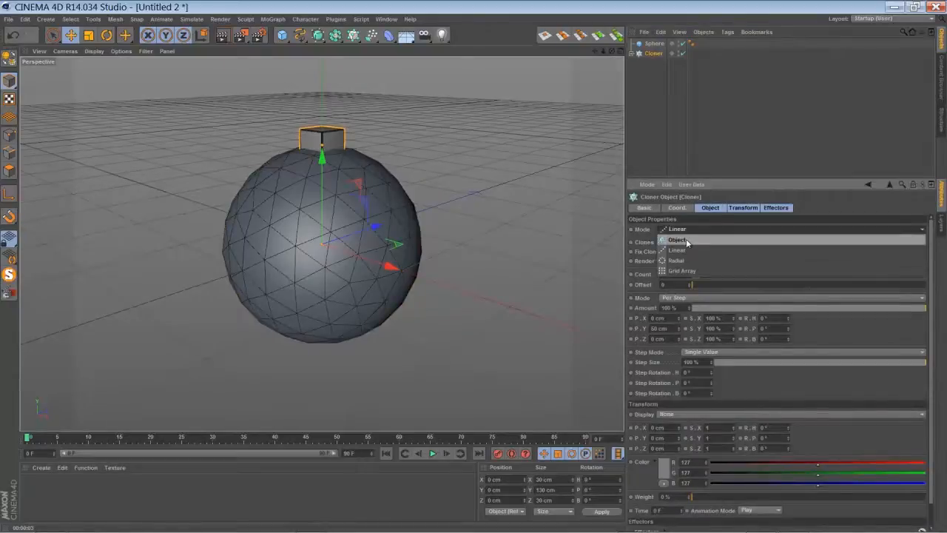
Step: Set the Cloner to Object mode on the sphere's vertices and resize the cube to 25 cm
click(677, 240)
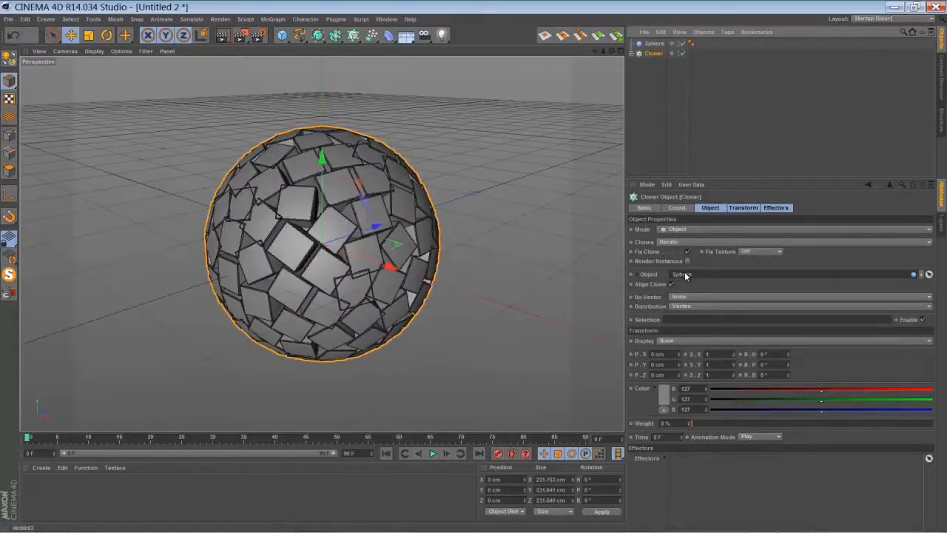
click(651, 54)
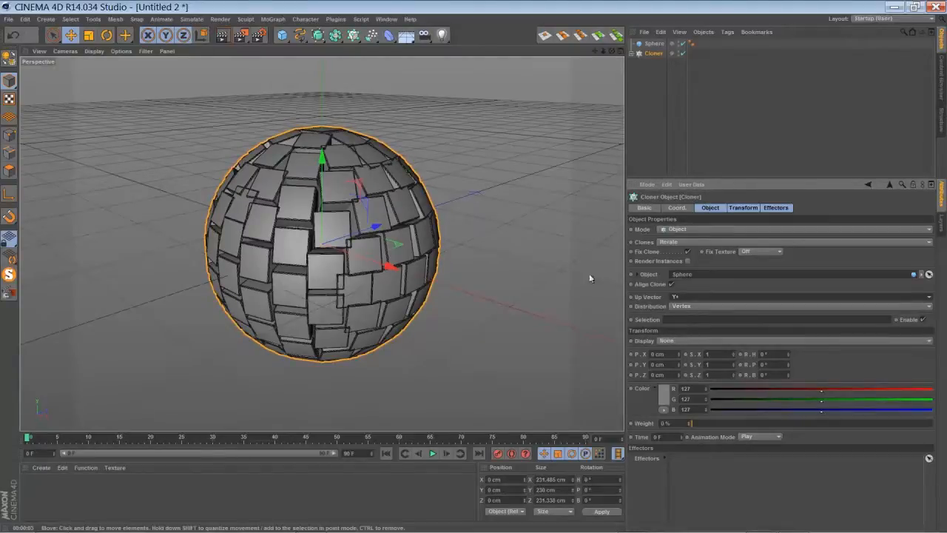
mouse_move(345, 360)
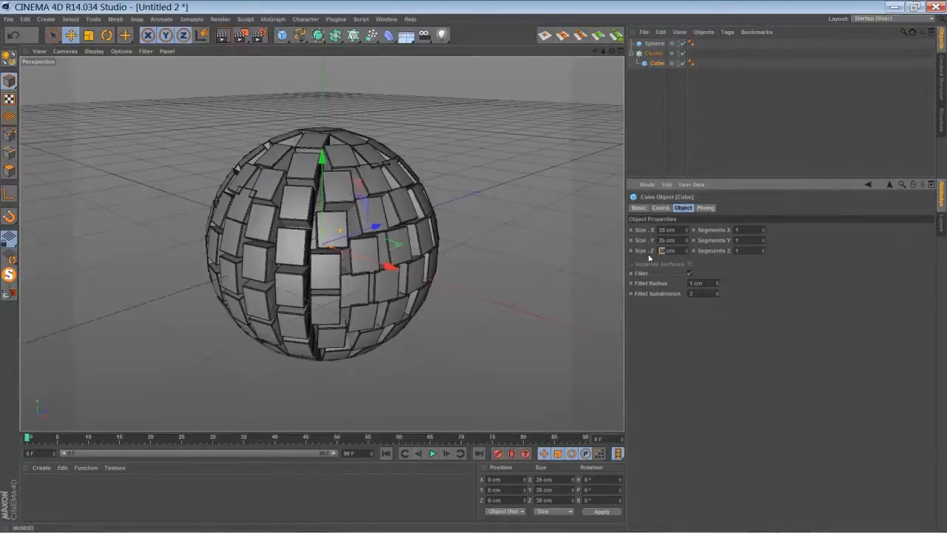
text(25)
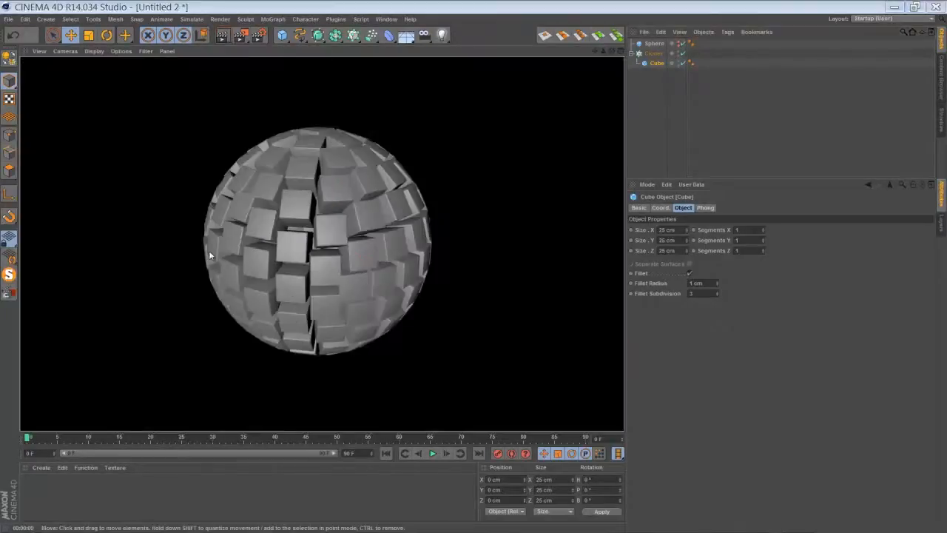
Step: Add a Plain effector to the Cloner with P.Y at 100 cm
click(352, 37)
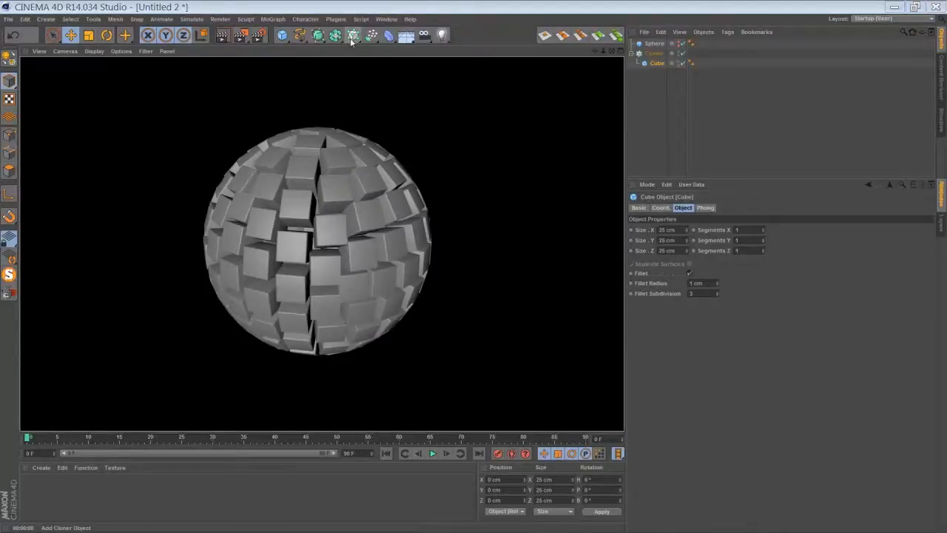
click(349, 37)
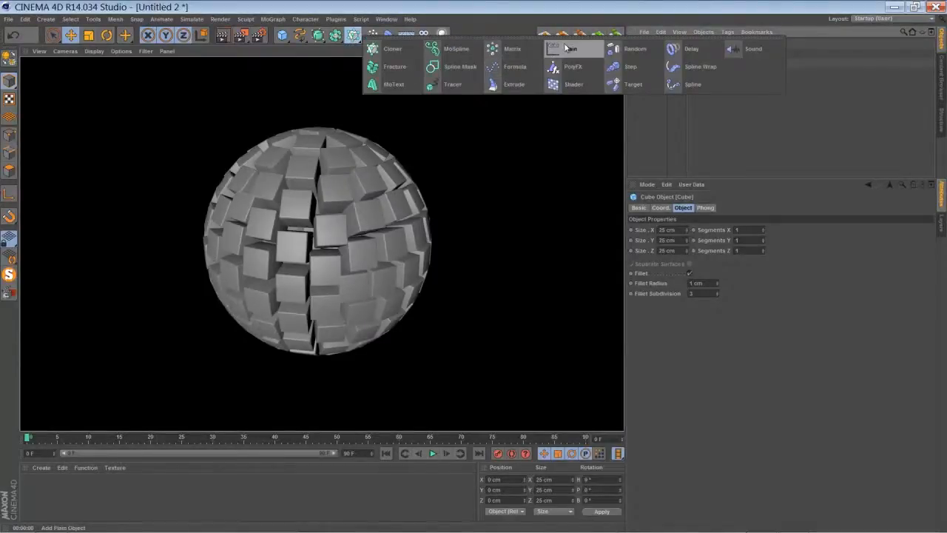
click(395, 49)
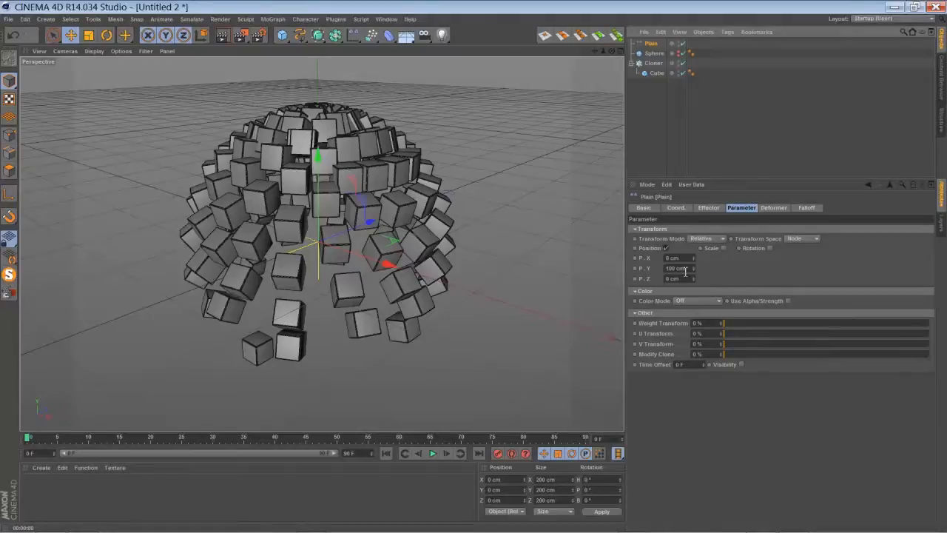
mouse_move(774, 215)
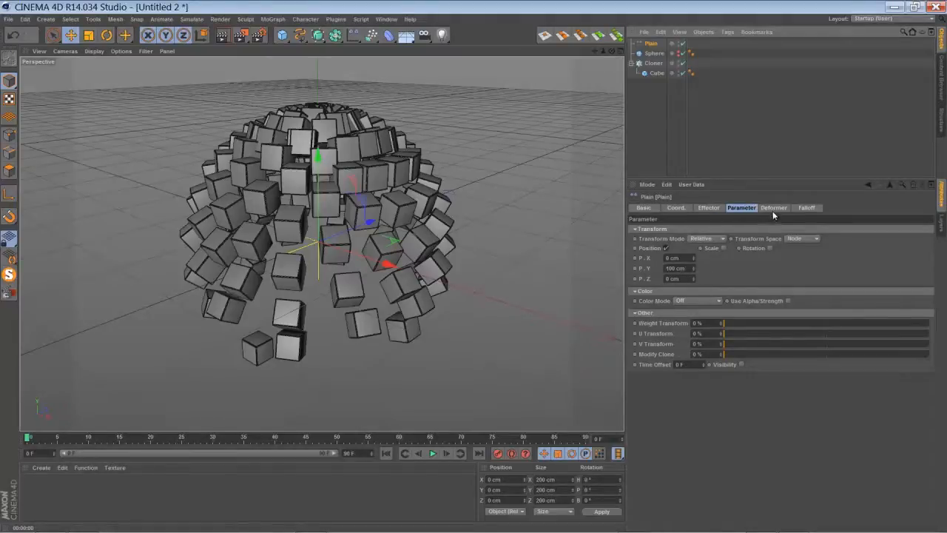
Step: Set the Plain effector's falloff shape to Sphere, 200 cm in size
click(806, 208)
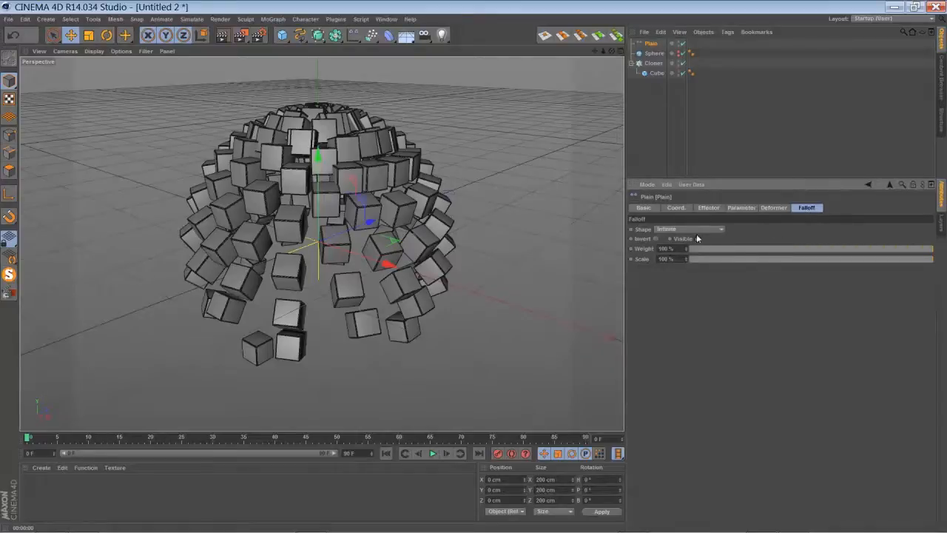
click(689, 229)
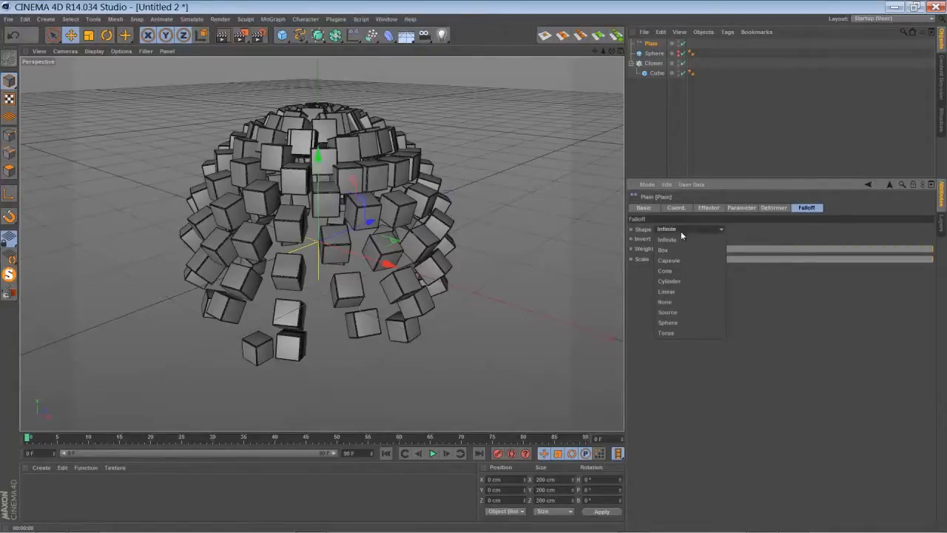
click(666, 322)
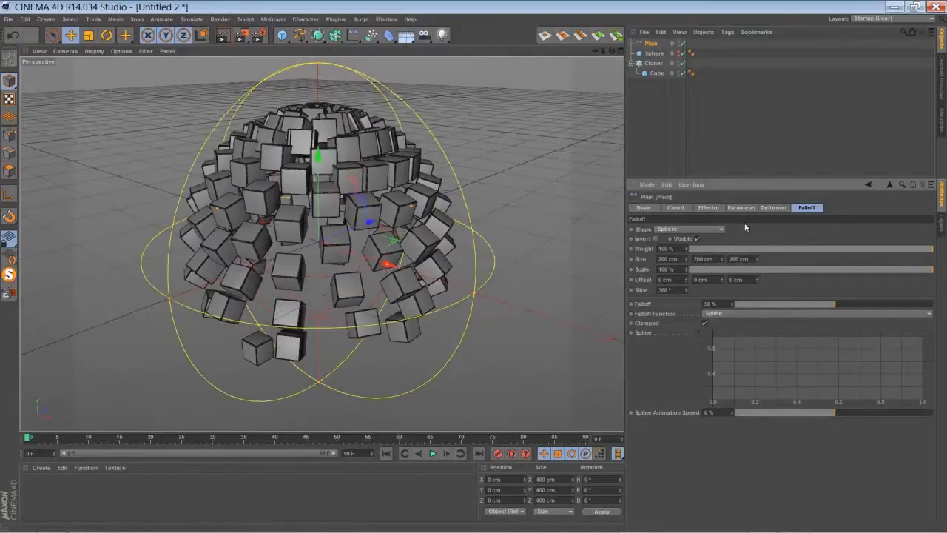
Step: Set the Plain effector's P.Y to 0 cm and P.Z to about -35 cm
click(740, 207)
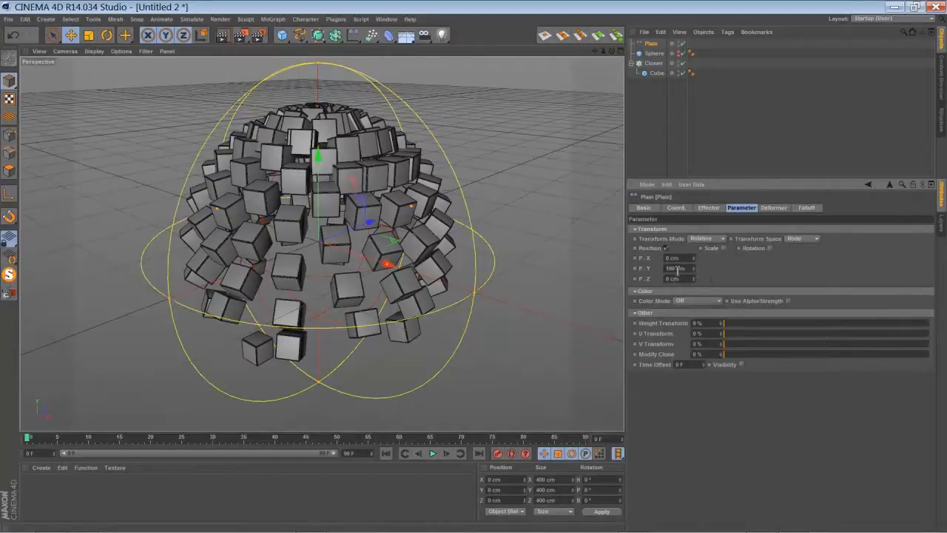
click(673, 268)
text(0)
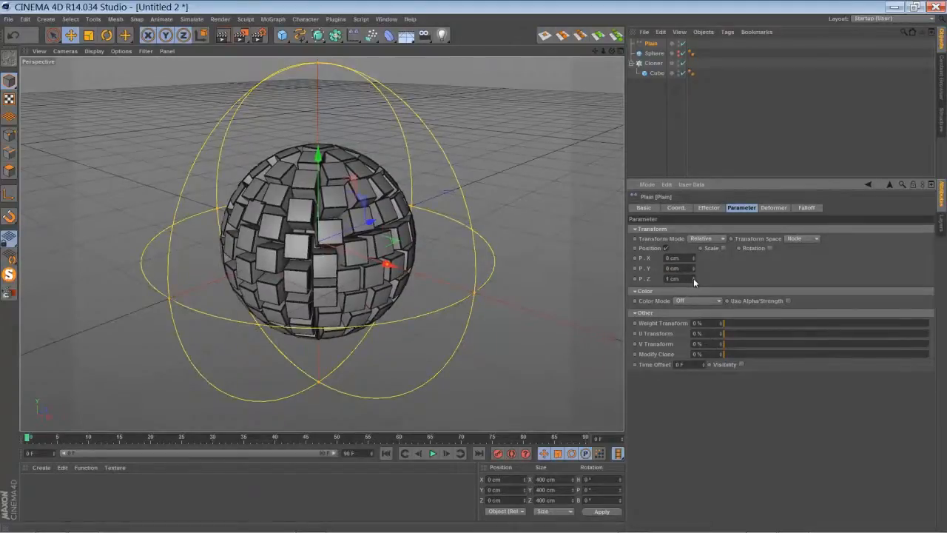
drag(677, 279, 694, 279)
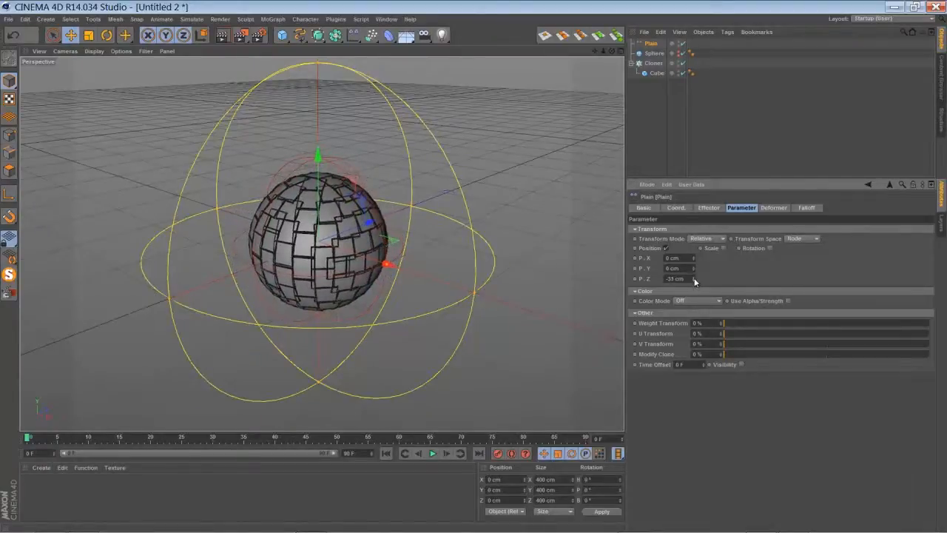
click(722, 248)
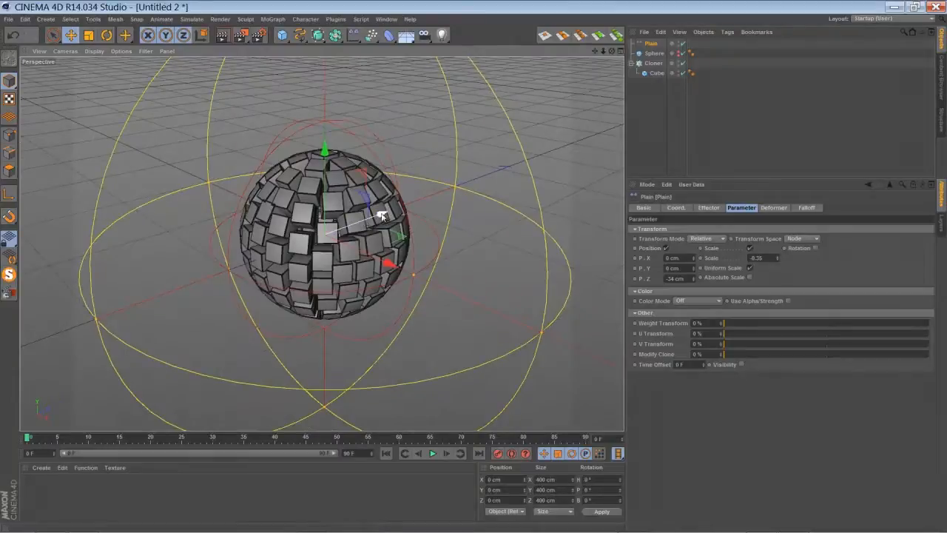
Step: Reset the falloff spline to the Square preset and move the effector along Z
drag(382, 215, 218, 295)
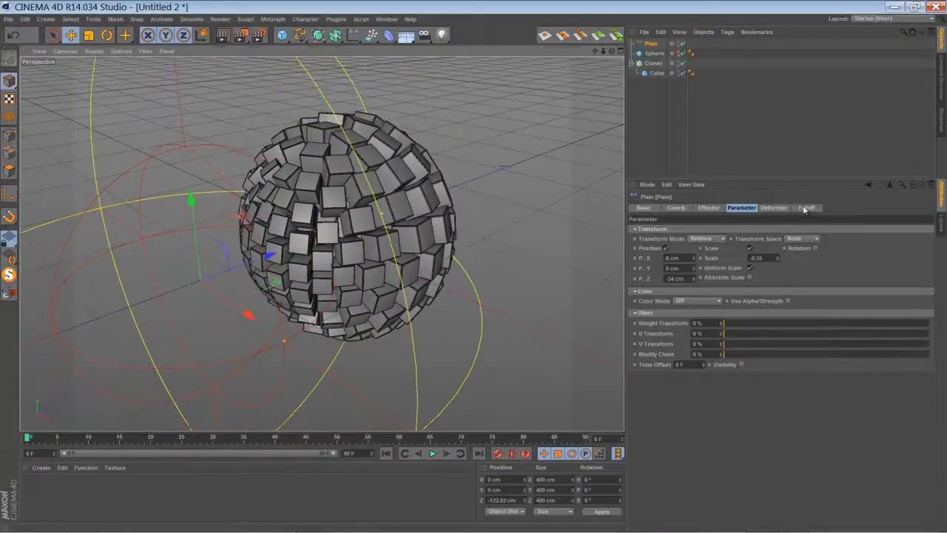
click(806, 207)
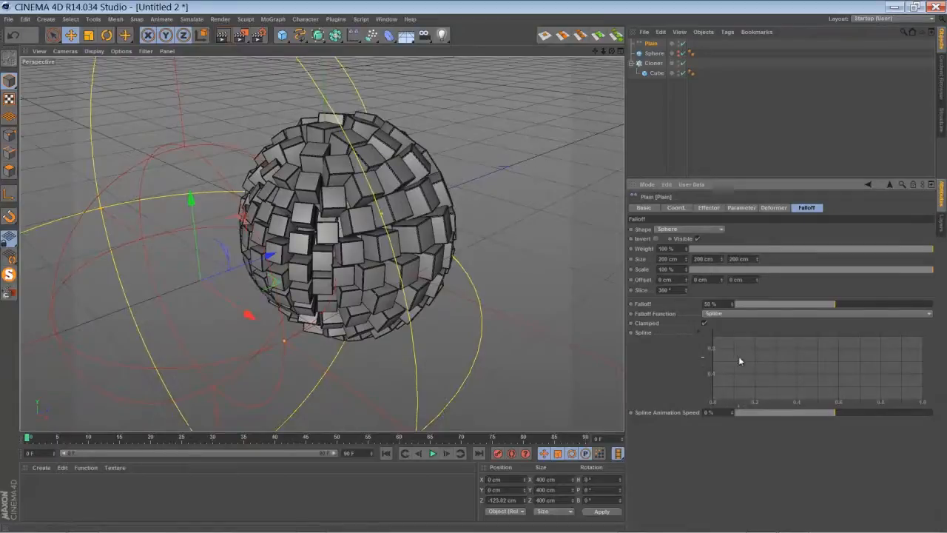
right_click(740, 361)
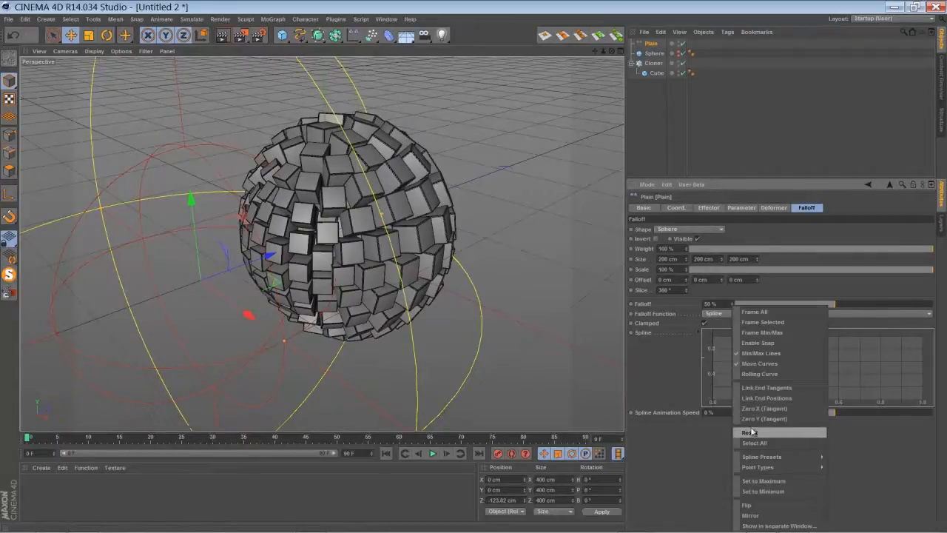
click(764, 453)
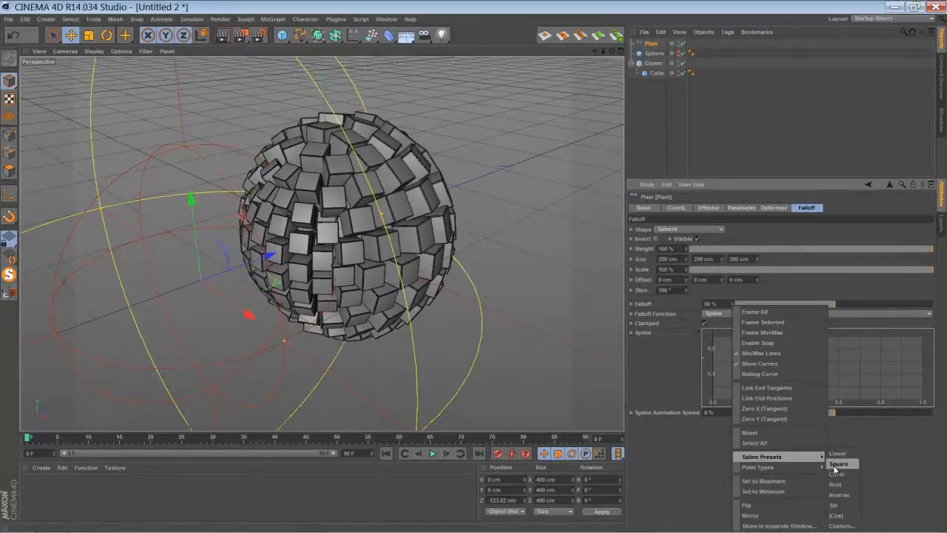
click(840, 460)
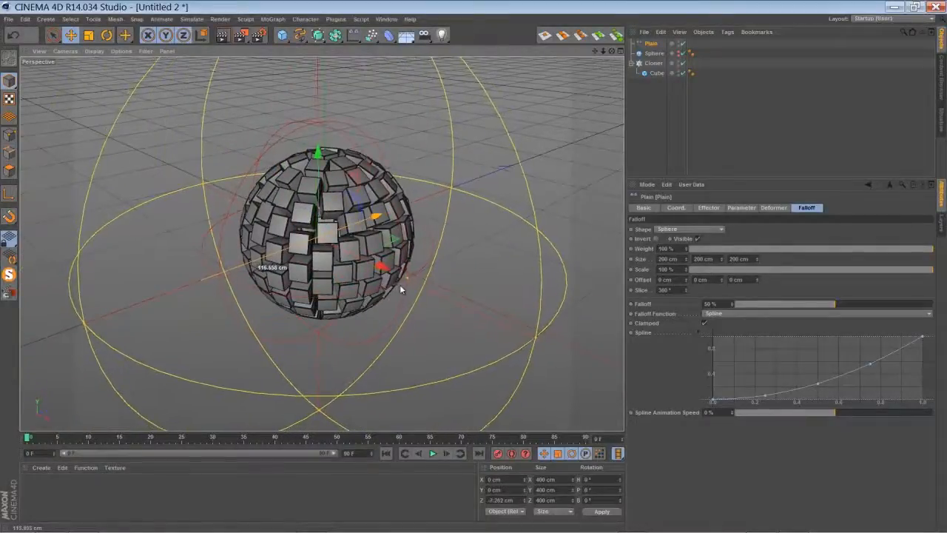
drag(399, 288, 352, 327)
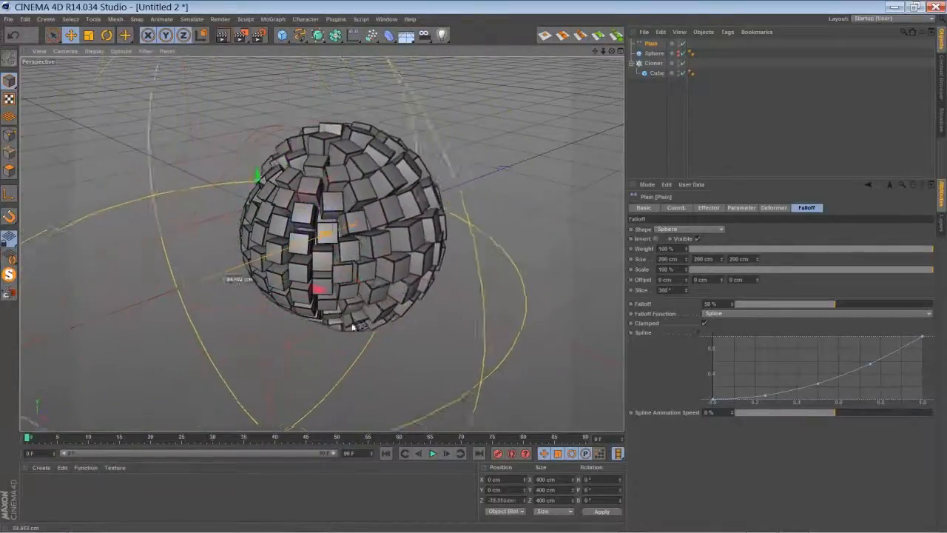
Step: Enable Rotation on the Plain effector with R.H 180°, then drag the effector to preview
click(741, 208)
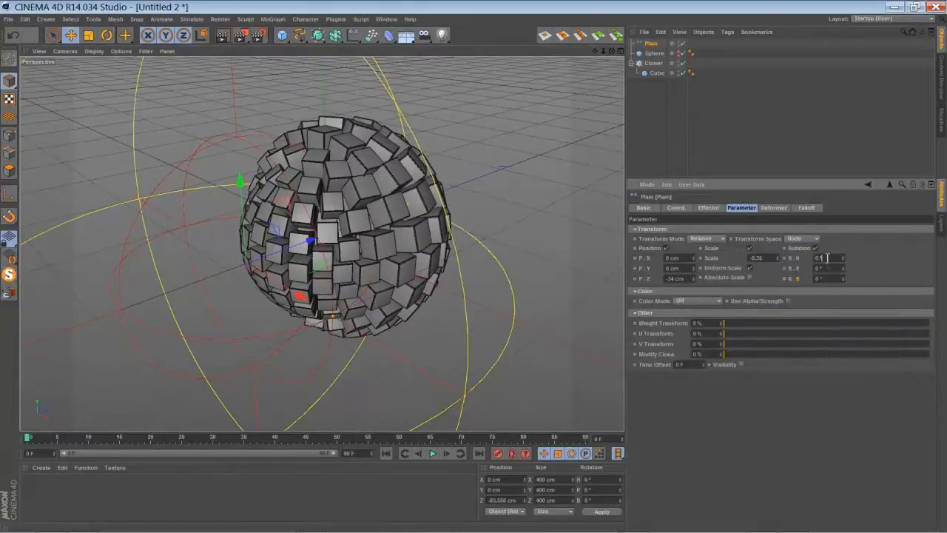
text(180)
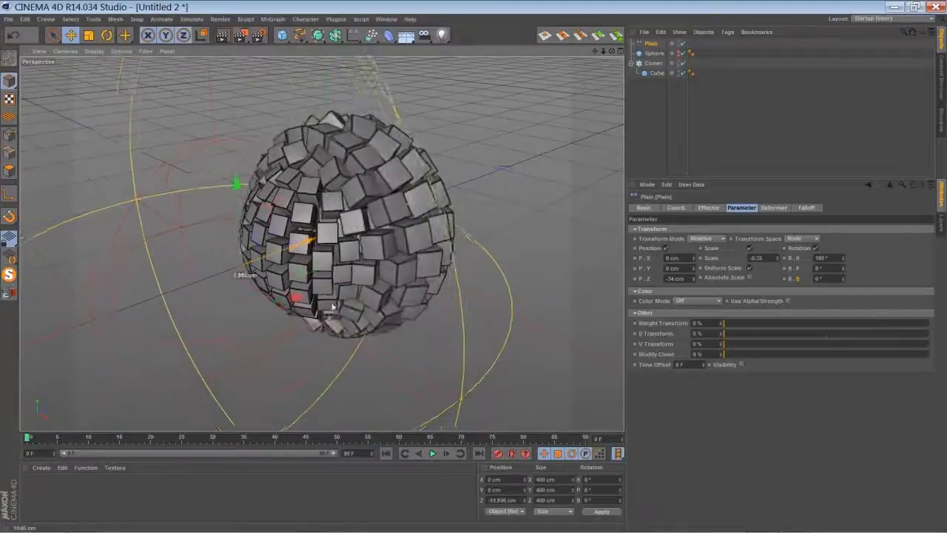
drag(333, 296, 355, 303)
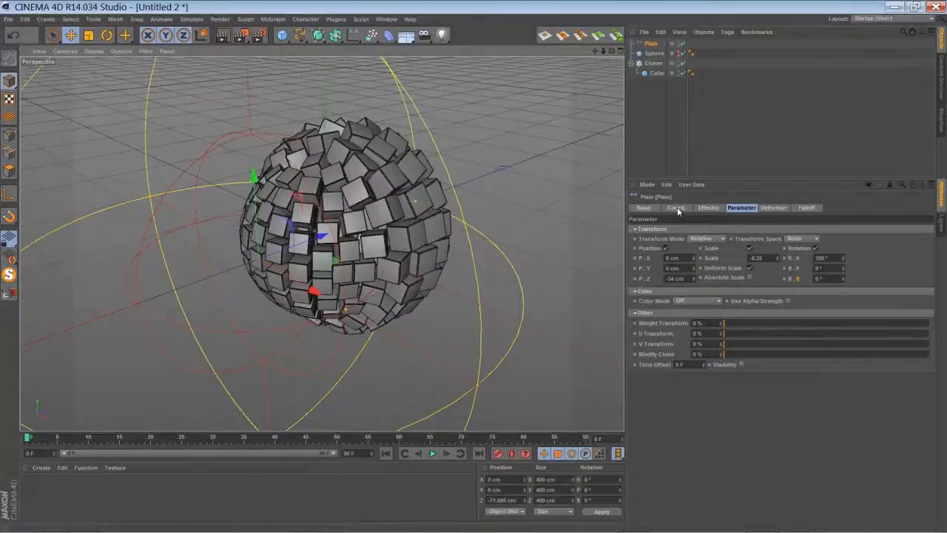
Step: Keyframe the Plain effector's position at start and end frames, then play it back
click(675, 207)
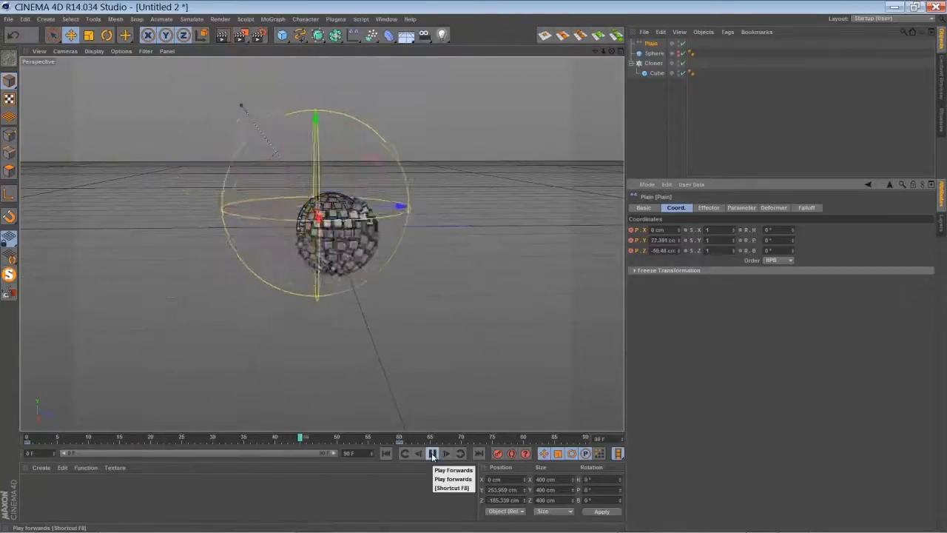
click(432, 453)
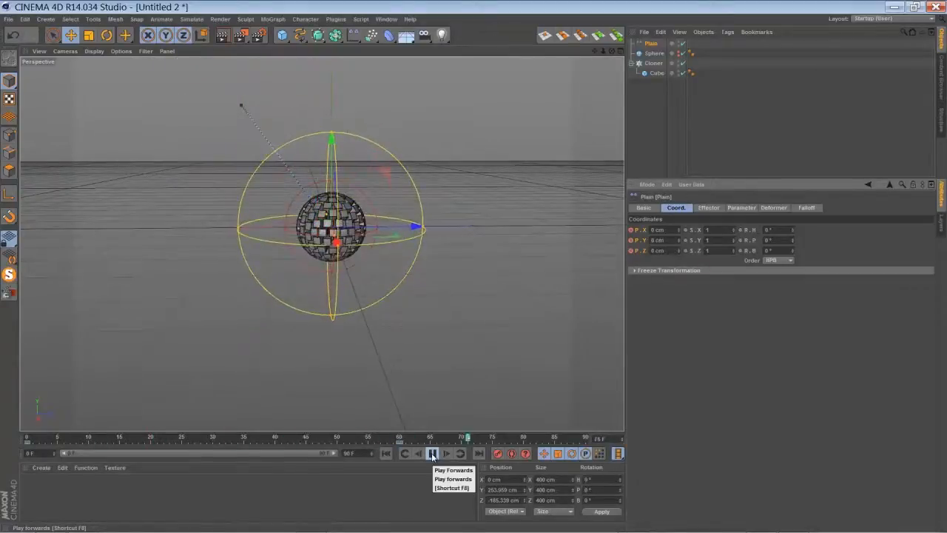
click(453, 454)
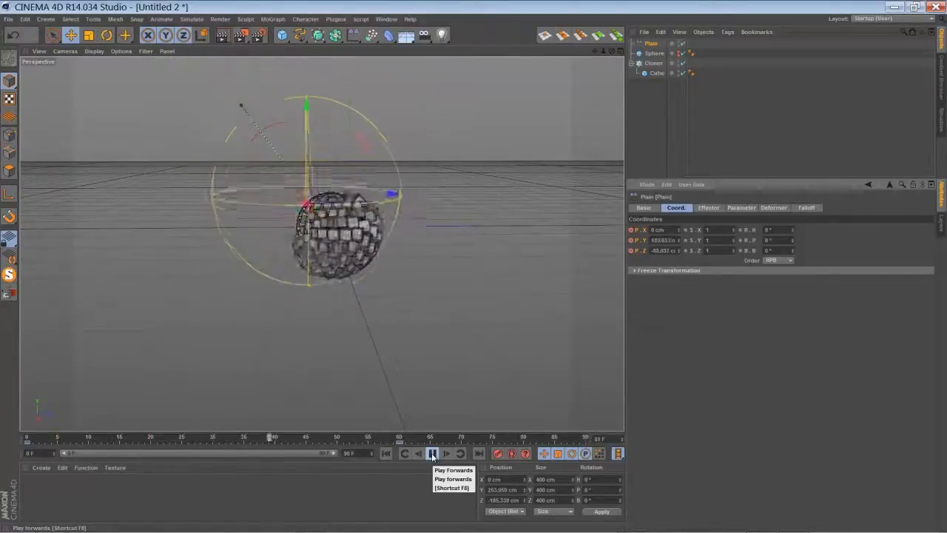
click(430, 455)
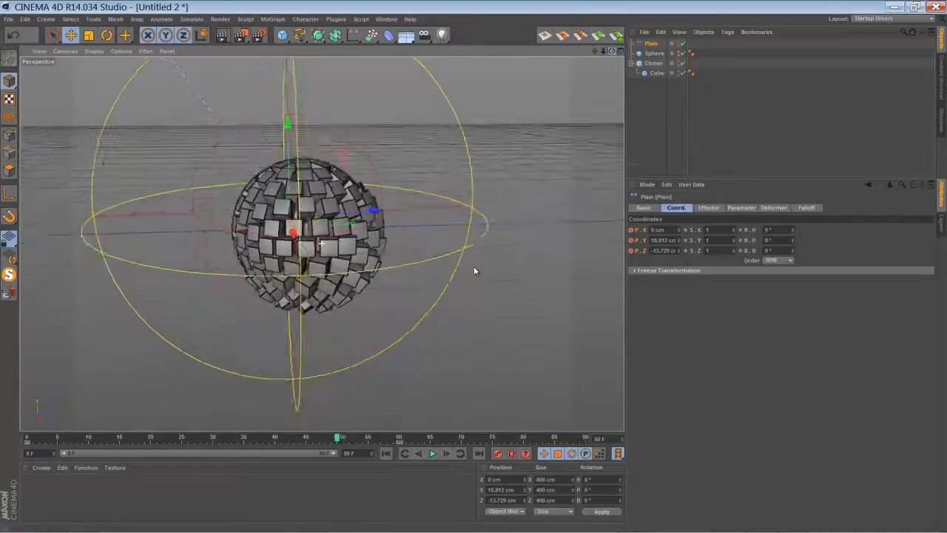
Step: Set the Cloner's transform colour to black and render a preview
click(655, 64)
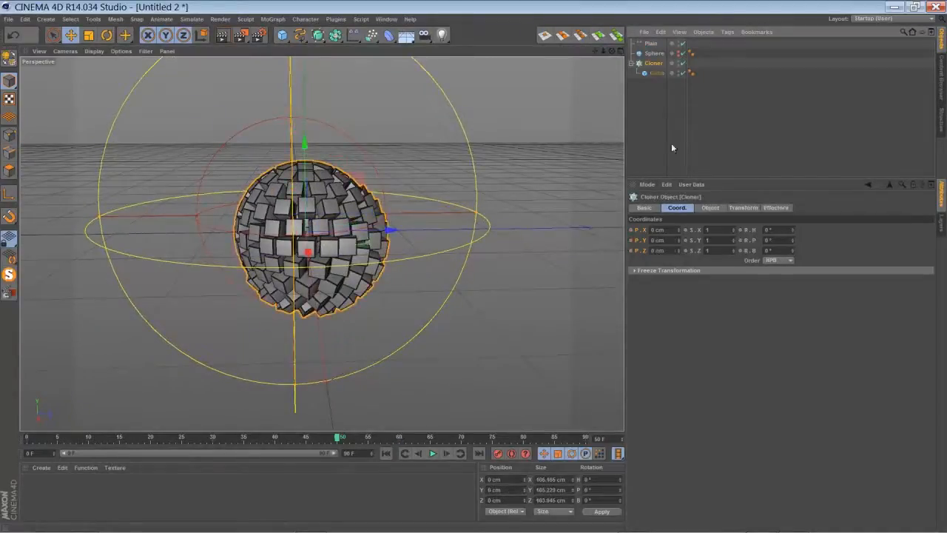
click(743, 207)
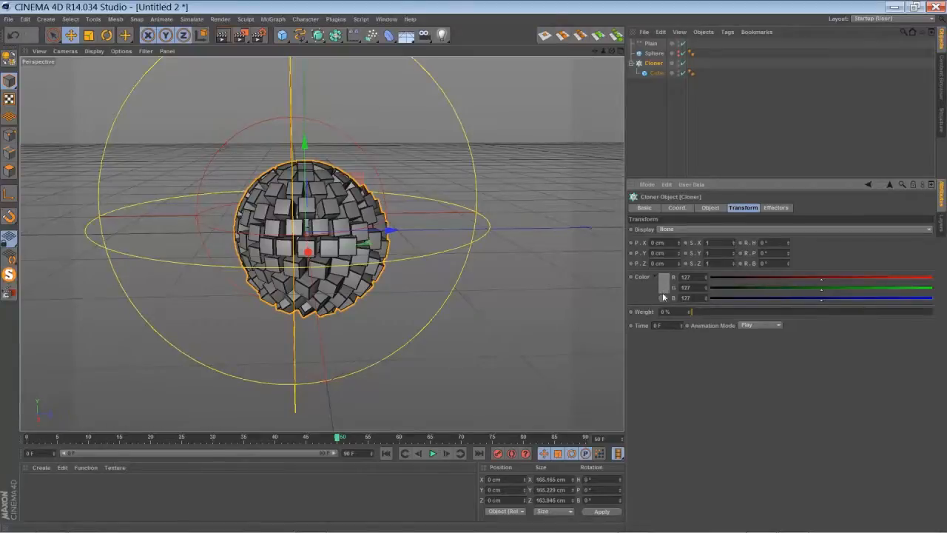
mouse_move(662, 292)
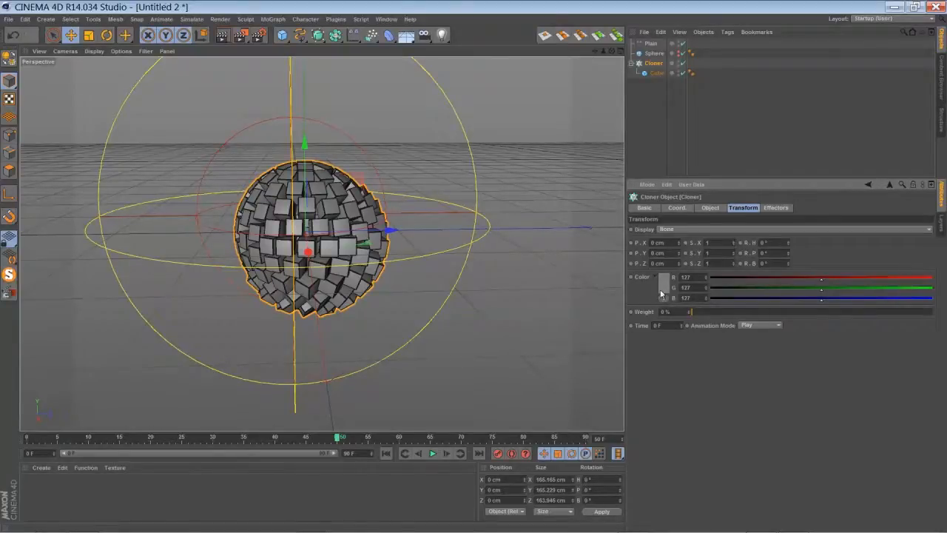
click(663, 287)
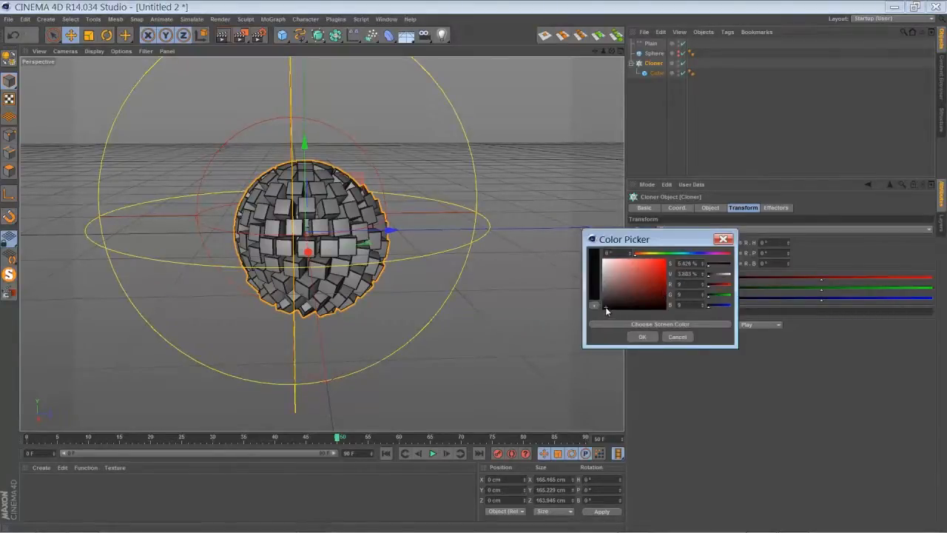
click(642, 336)
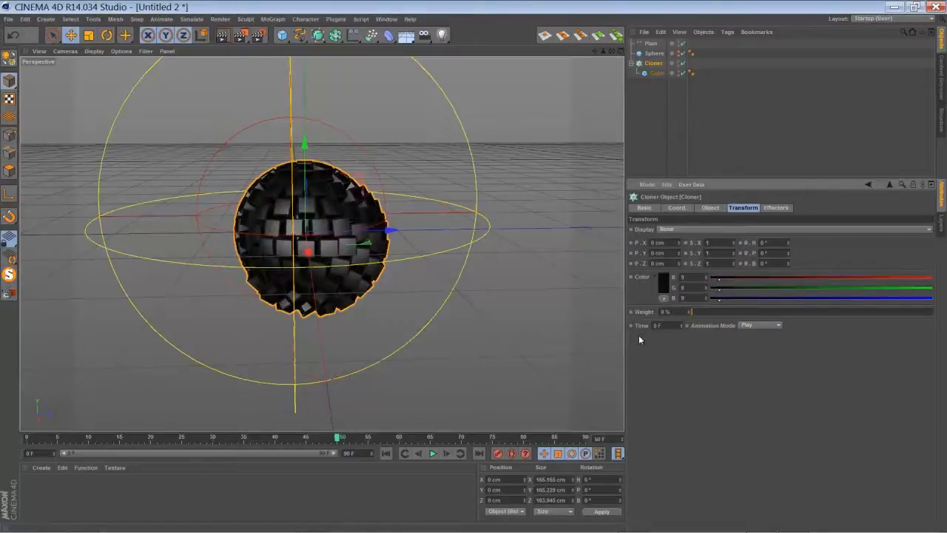
click(223, 37)
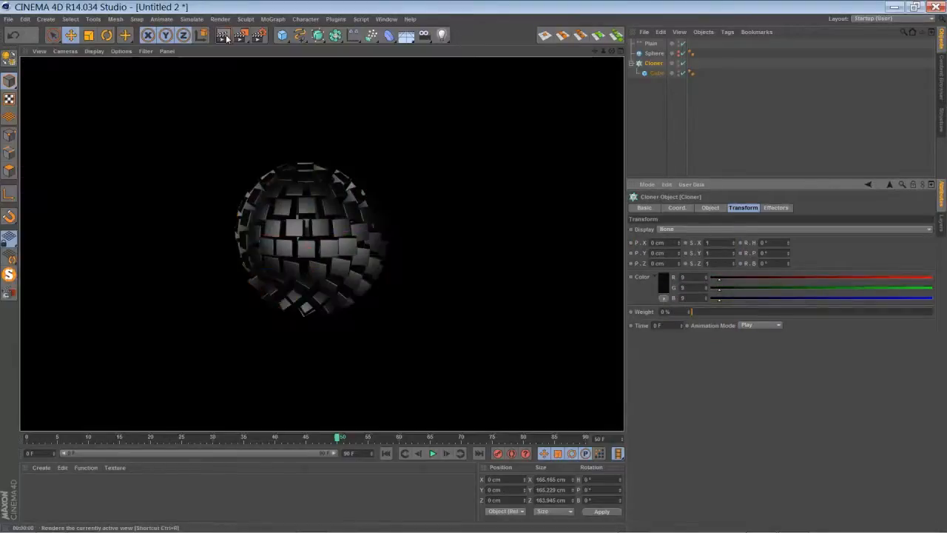
Step: Give the Plain effector a user-defined blue colour and scrub to a later frame
click(655, 54)
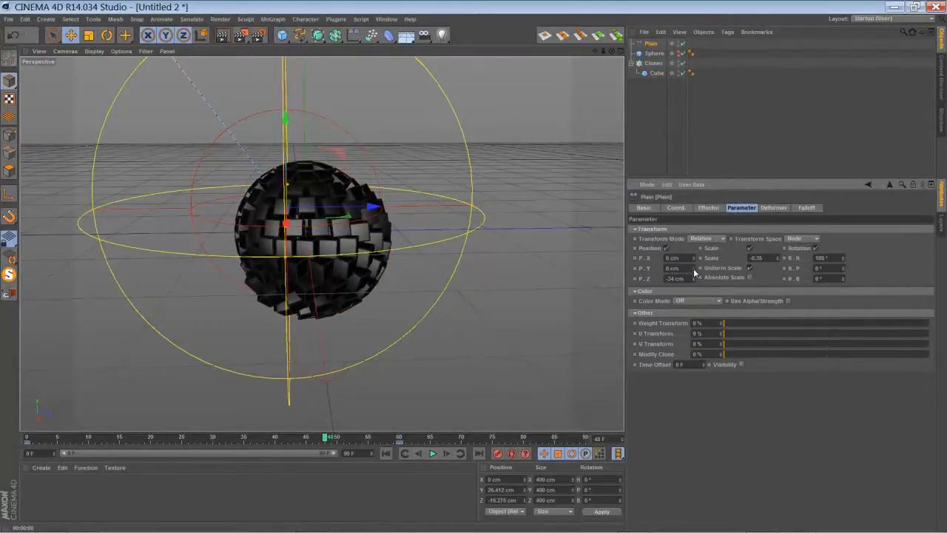
click(697, 300)
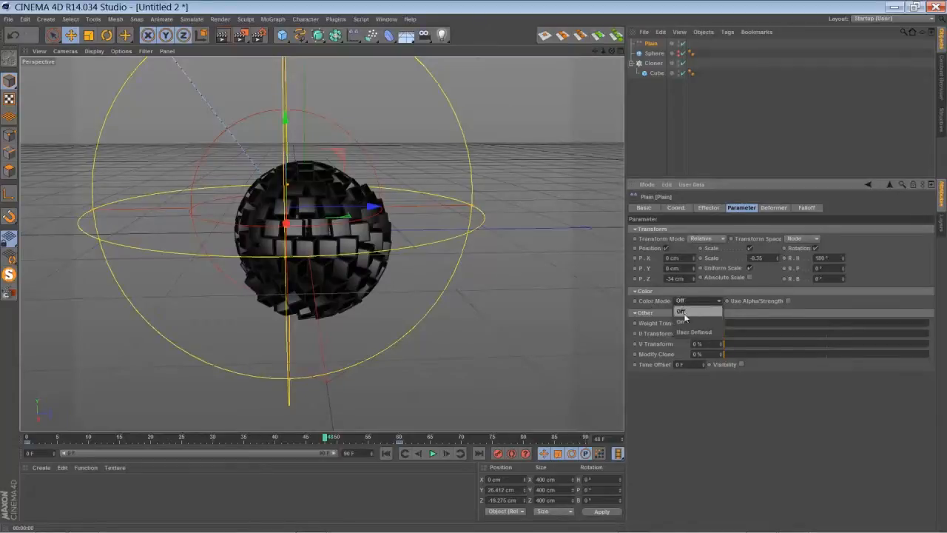
click(695, 332)
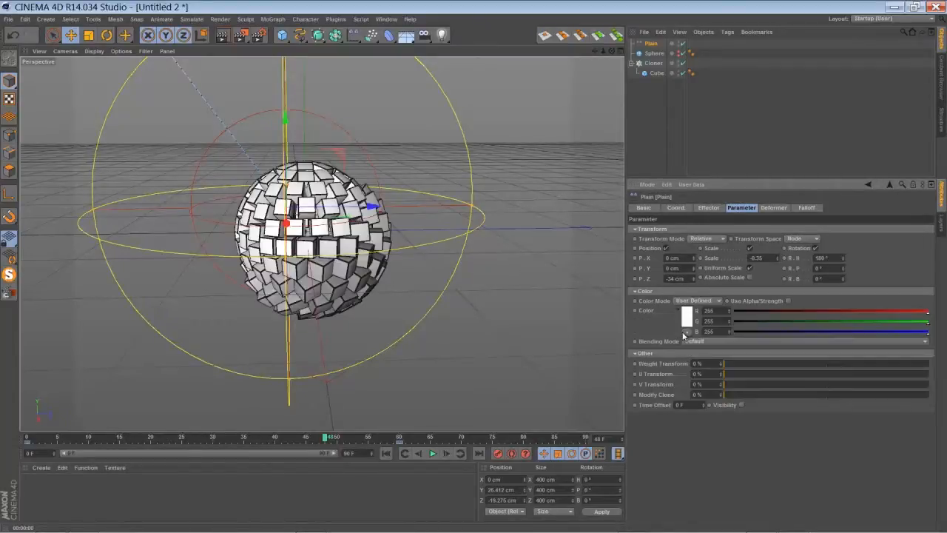
click(686, 319)
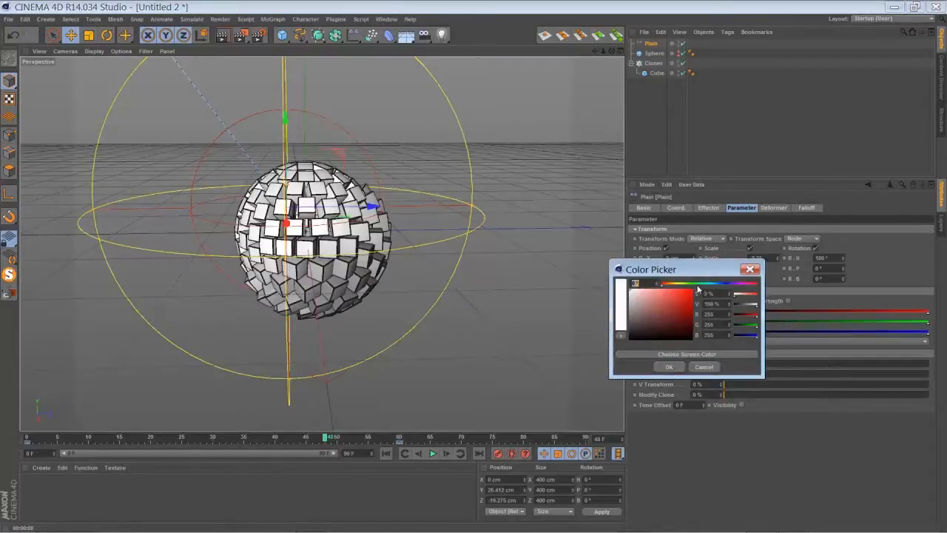
click(687, 303)
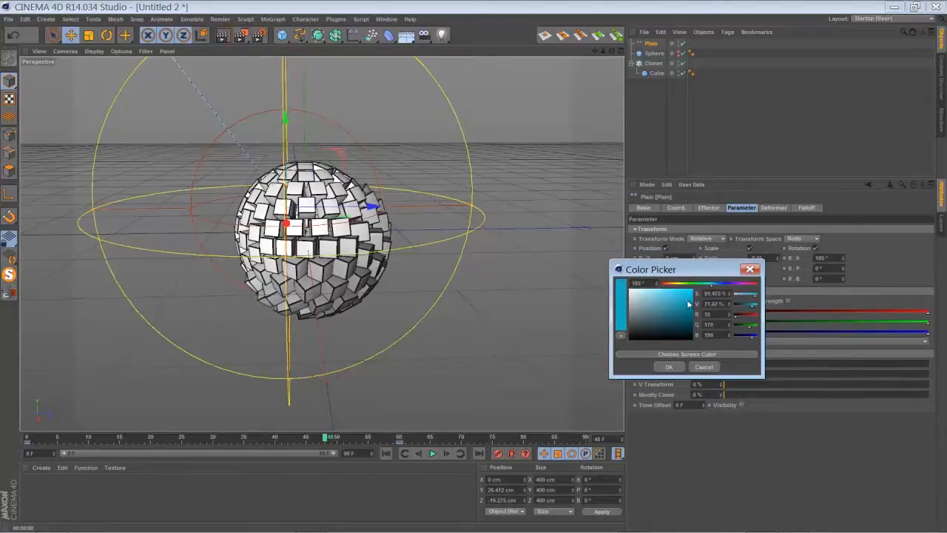
click(669, 367)
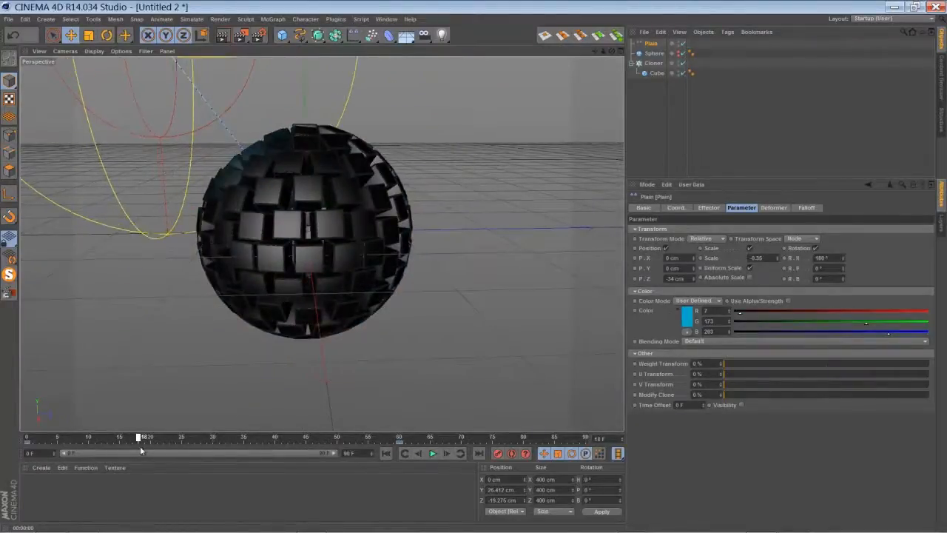
drag(141, 436, 224, 436)
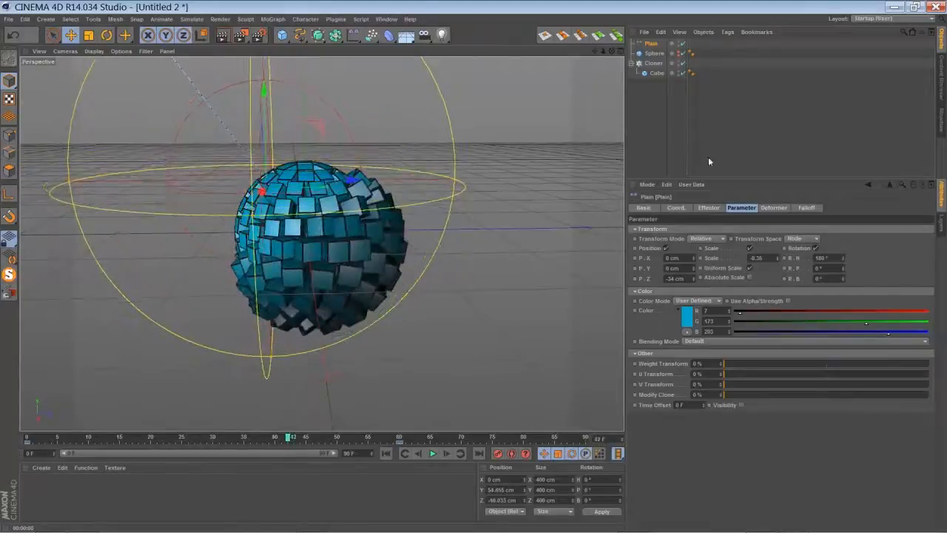
Step: Reduce the Plain effector's falloff to 25%, preview the sweep, then return to frame 0
click(806, 207)
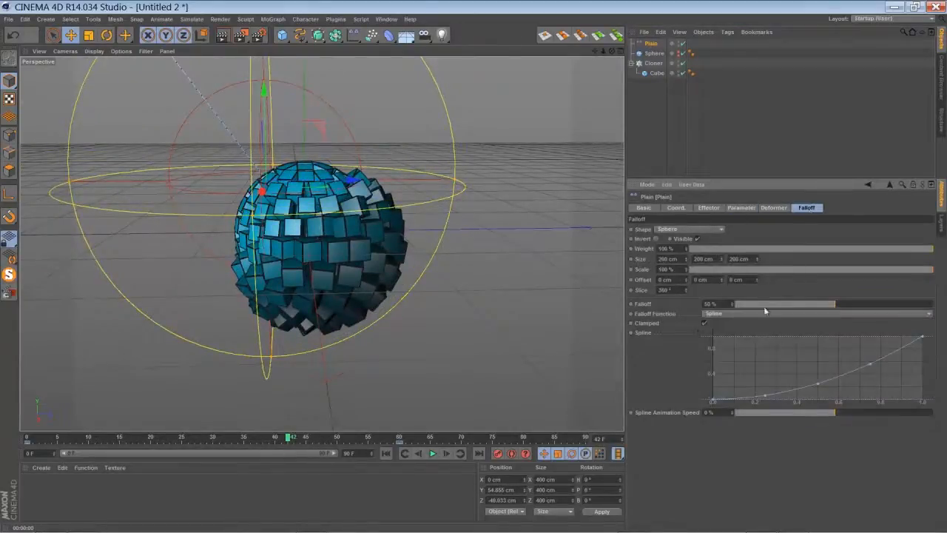
drag(784, 303, 751, 303)
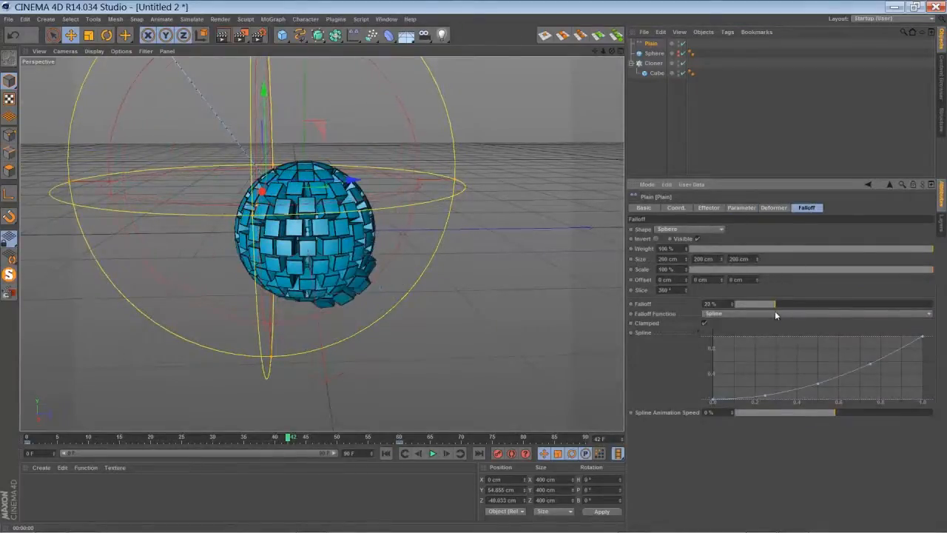
drag(755, 303, 789, 303)
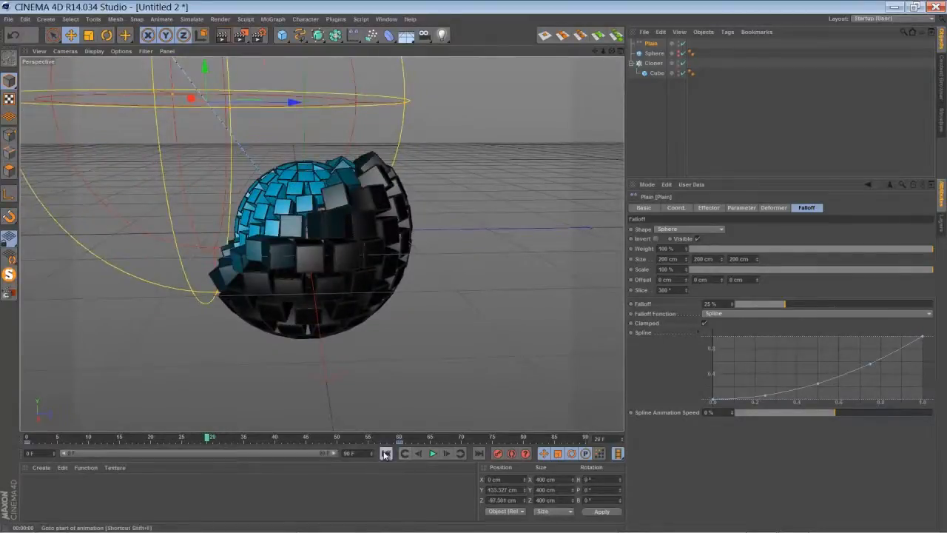
click(433, 453)
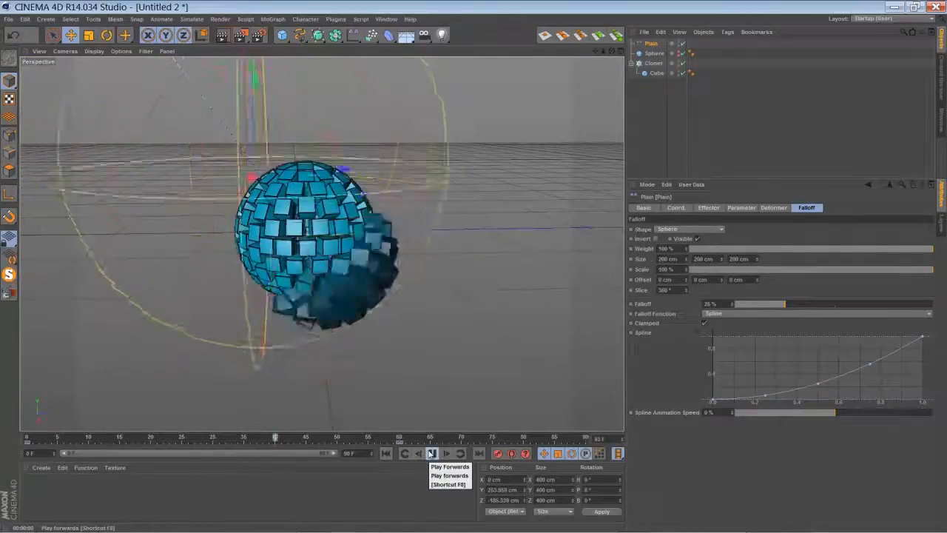
click(431, 454)
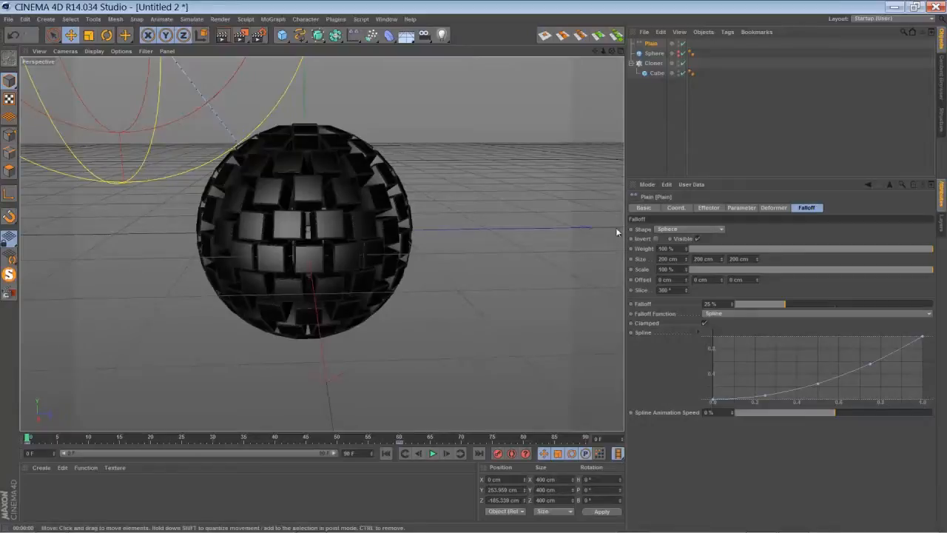
mouse_move(405, 407)
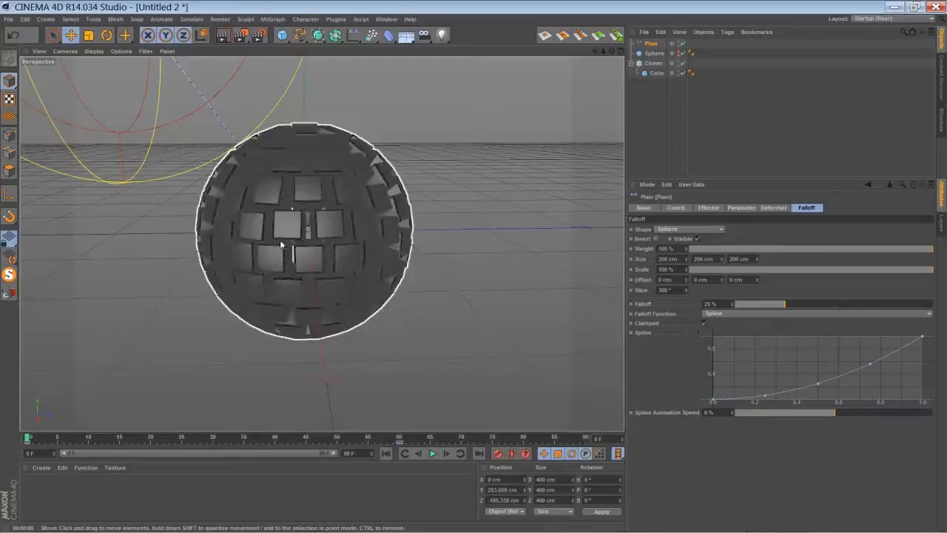
mouse_move(463, 327)
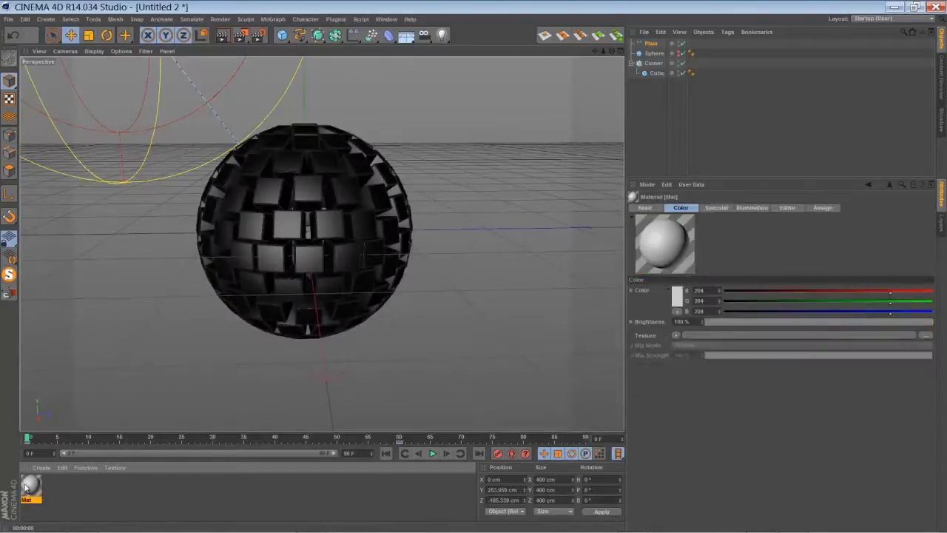
Step: Create material Mat with a MoGraph Color Shader as its colour and reflection enabled
double_click(29, 485)
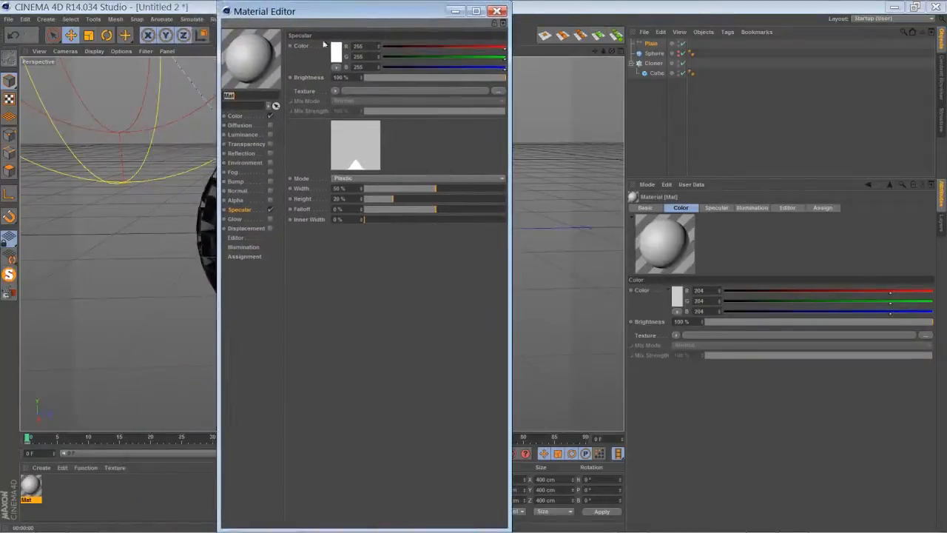
click(236, 116)
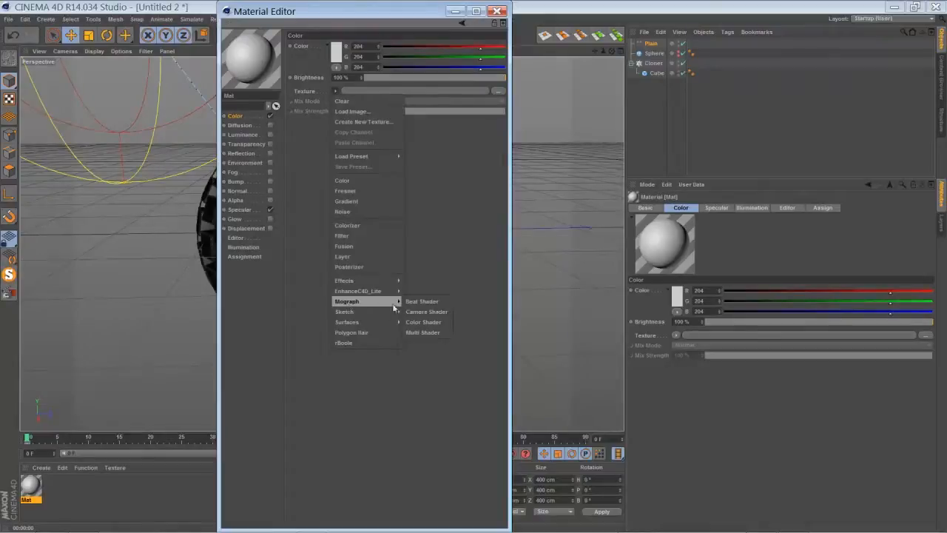
click(423, 322)
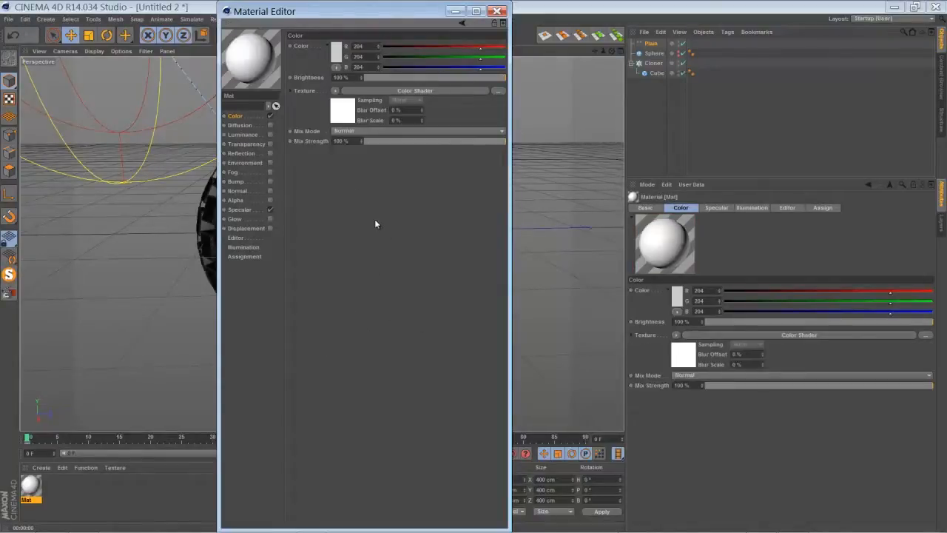
mouse_move(352, 77)
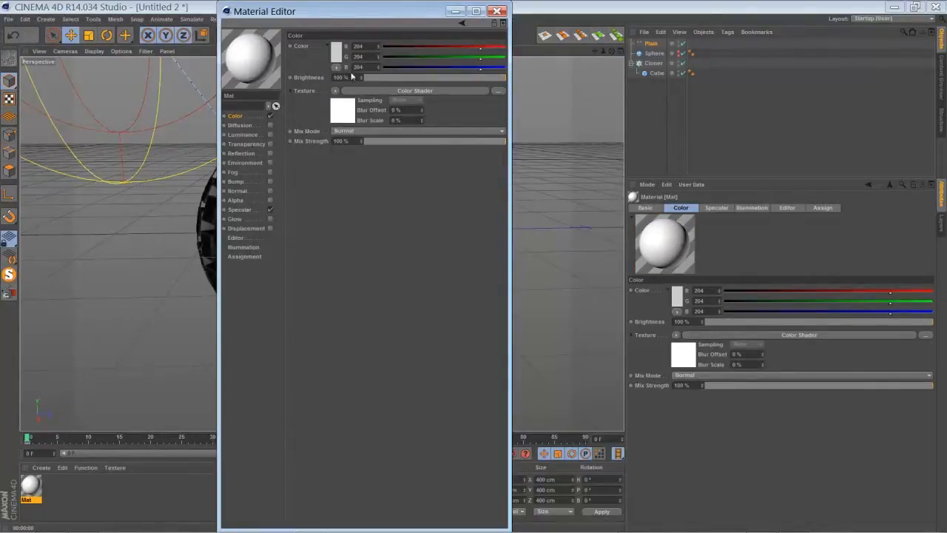
drag(264, 11, 316, 47)
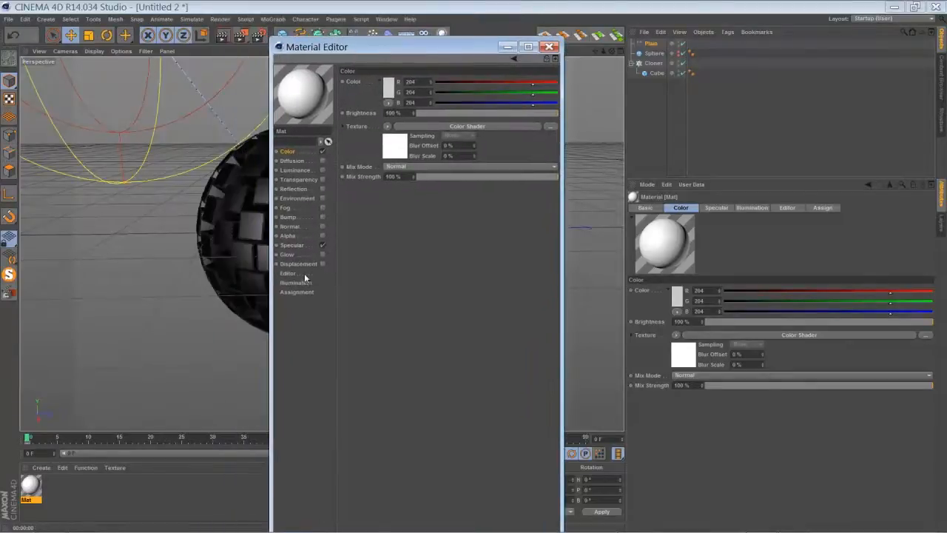
click(292, 245)
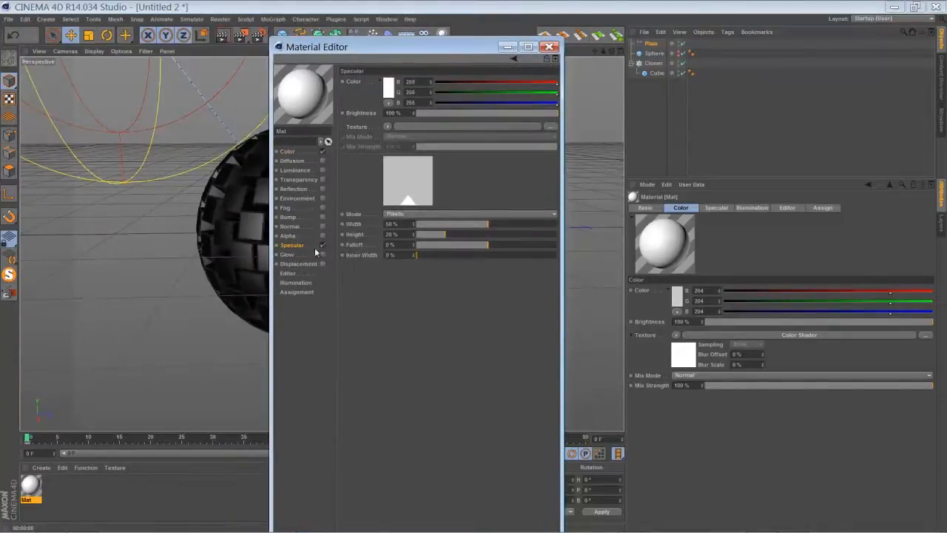
click(295, 189)
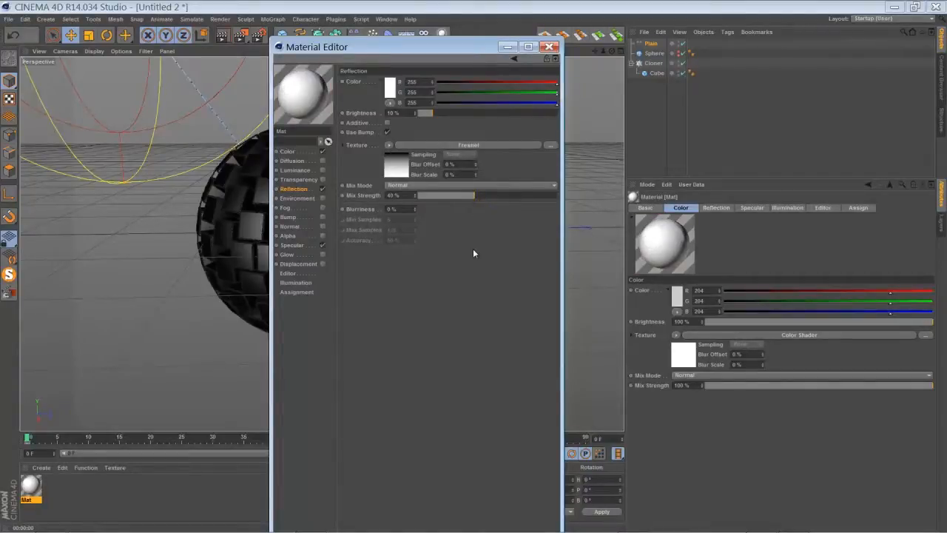
click(550, 47)
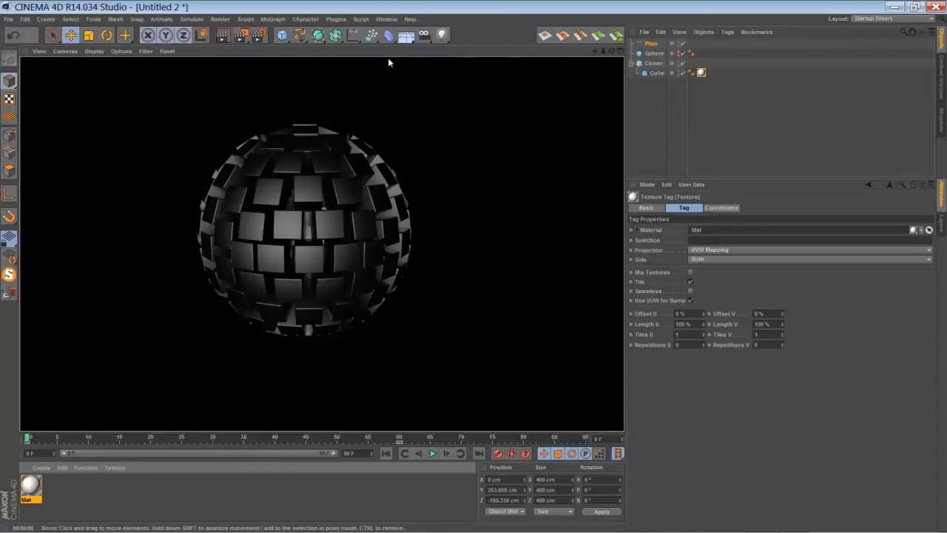
Step: Add a Sky and create Mat.1 with a dark blue 2D - V gradient colour
click(422, 35)
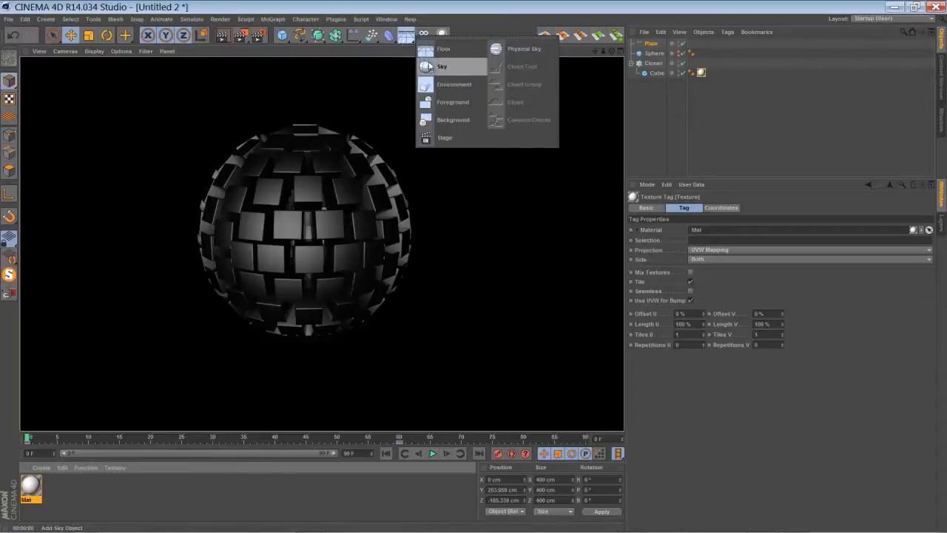
click(449, 66)
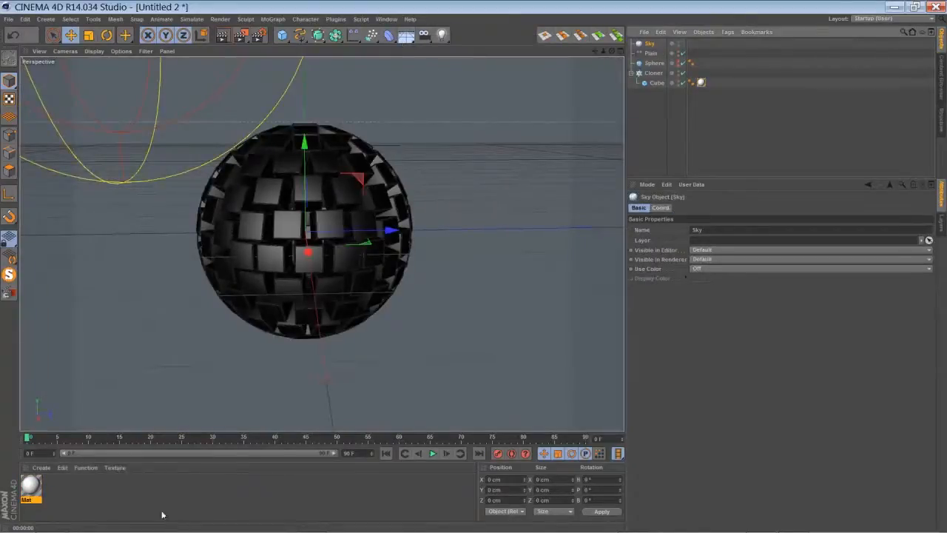
double_click(31, 500)
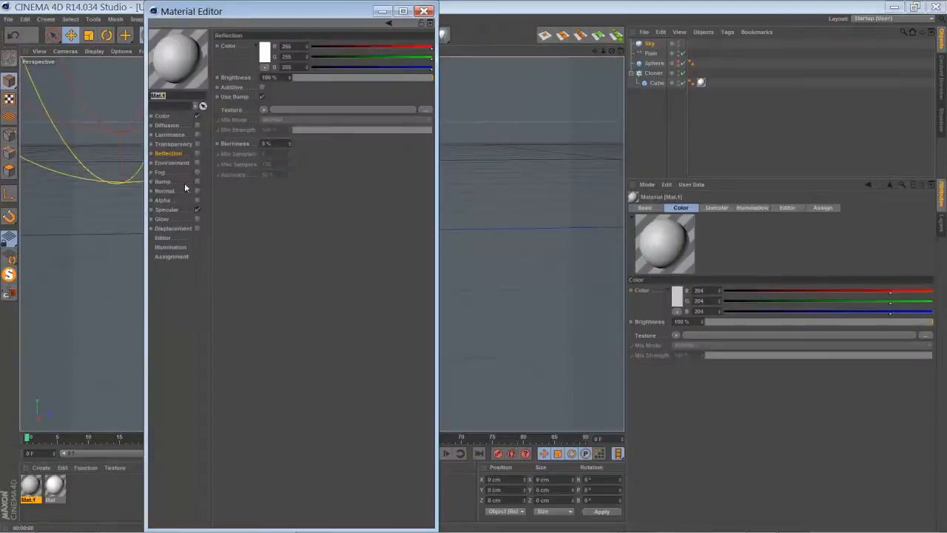
click(162, 116)
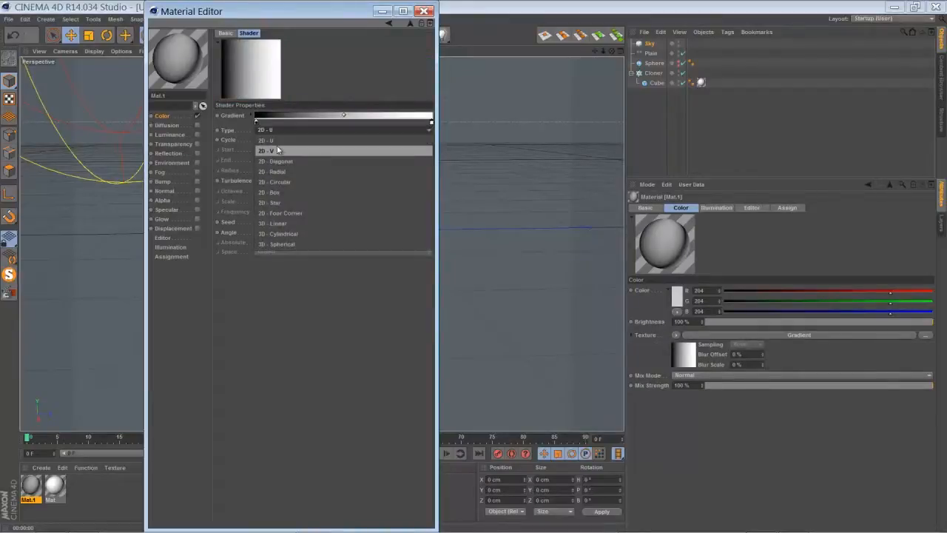
click(268, 151)
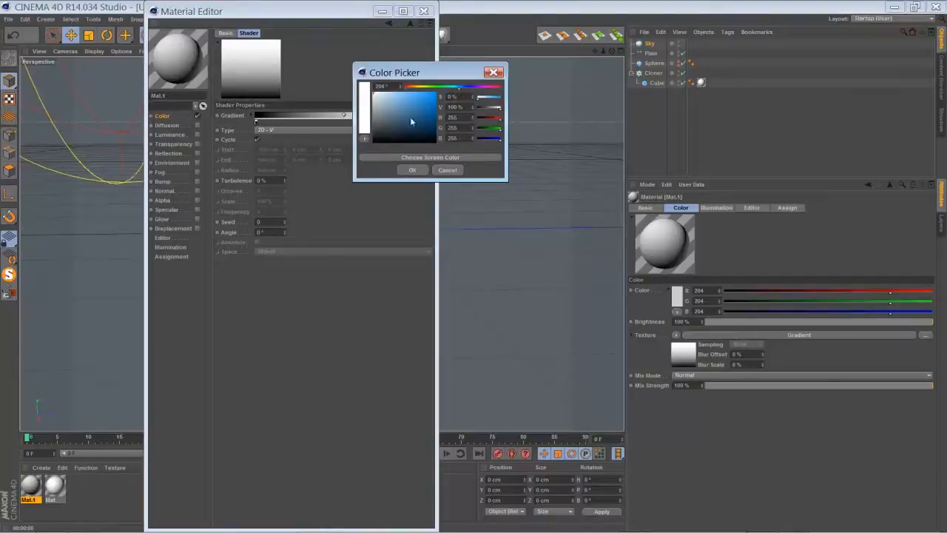
drag(412, 122, 383, 129)
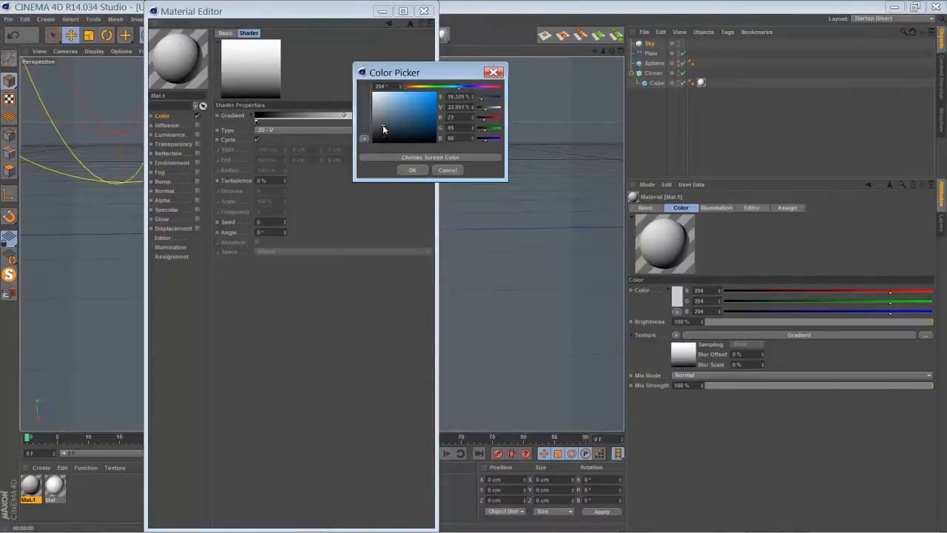
click(412, 169)
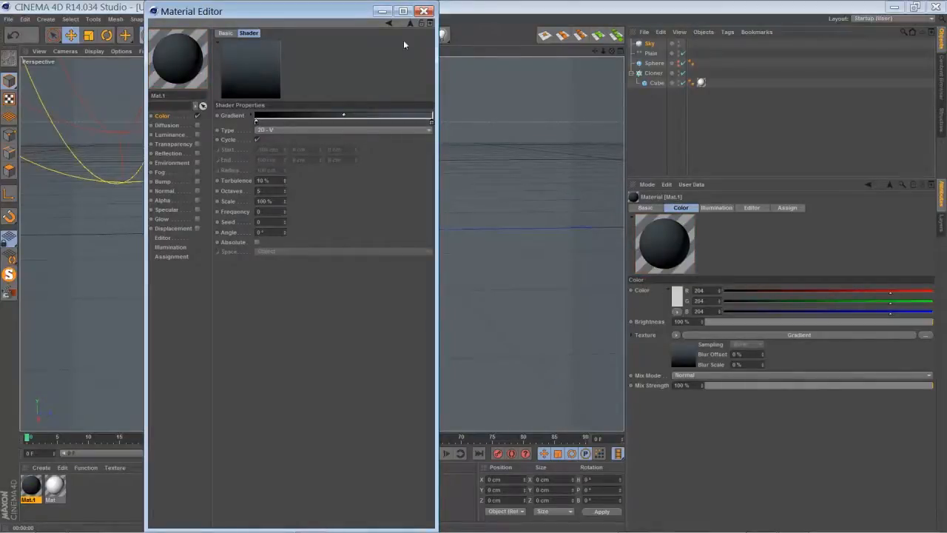
click(424, 10)
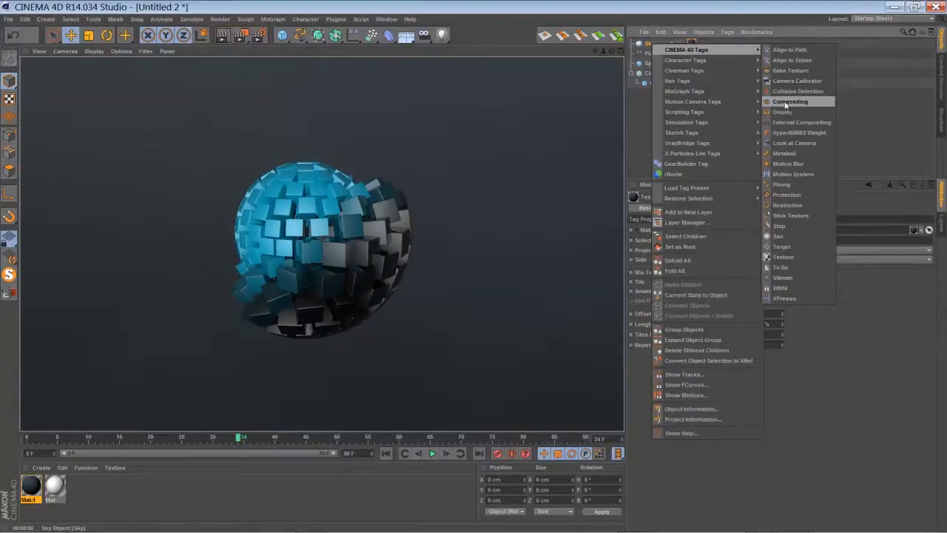
Step: Tag the Sky with Compositing, turn off Seen by Camera, and add a Background
click(788, 101)
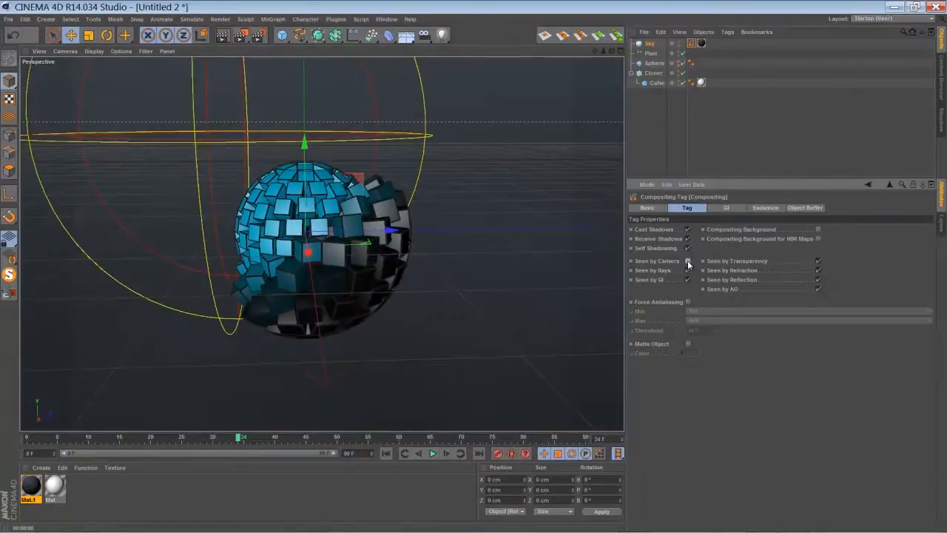
click(405, 36)
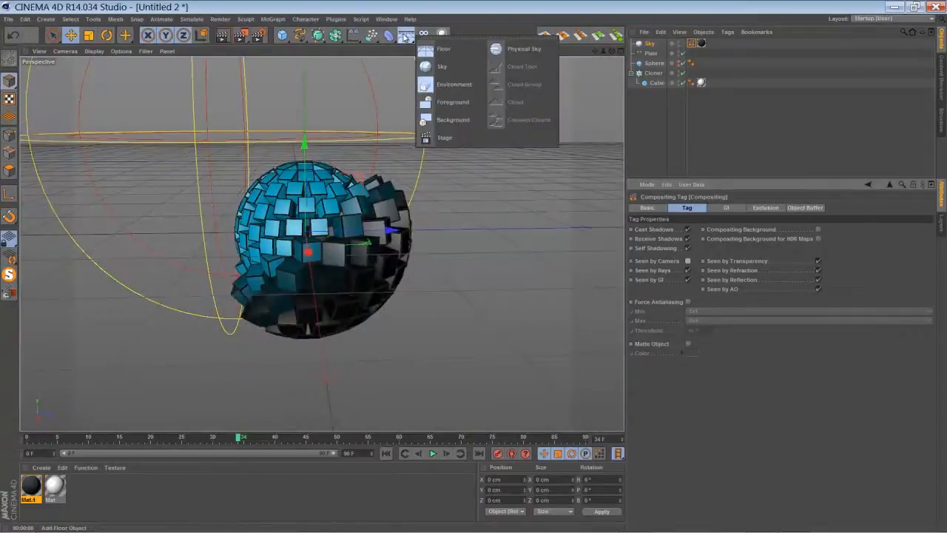
click(458, 119)
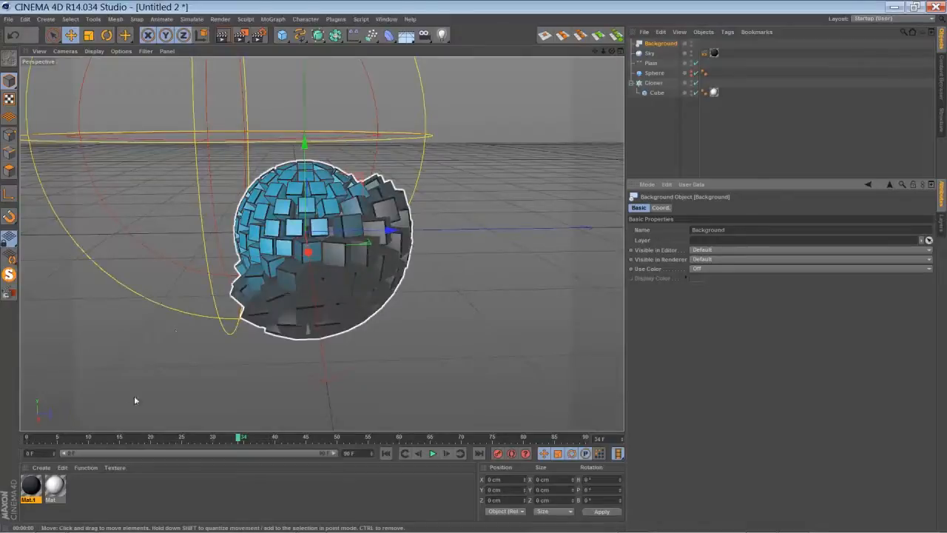
Step: Create the 'bg' material with a dark 2D-Circular gradient as its colour texture
double_click(31, 486)
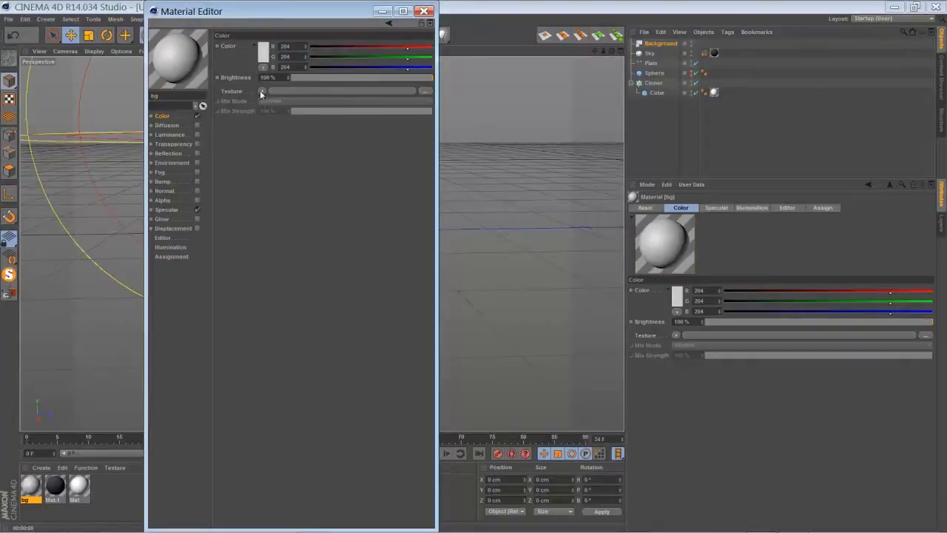
click(262, 91)
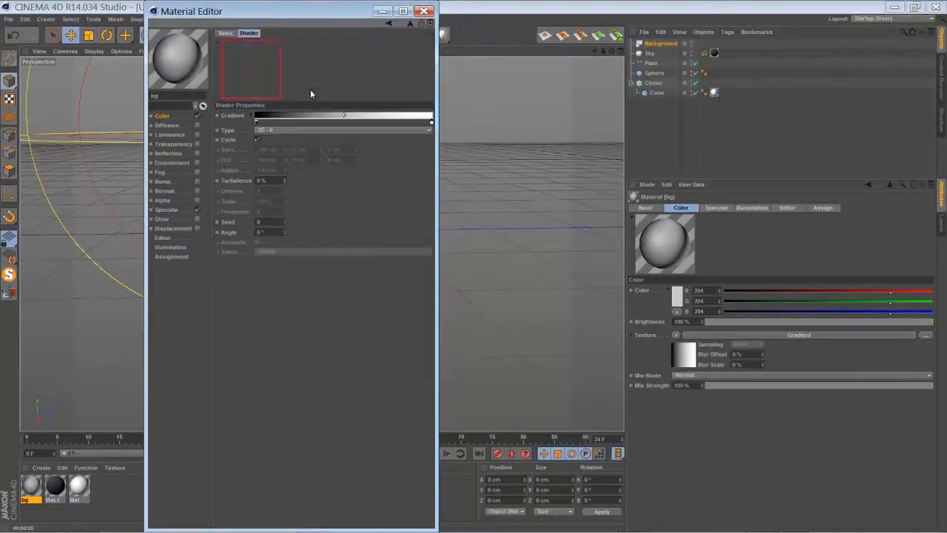
click(343, 130)
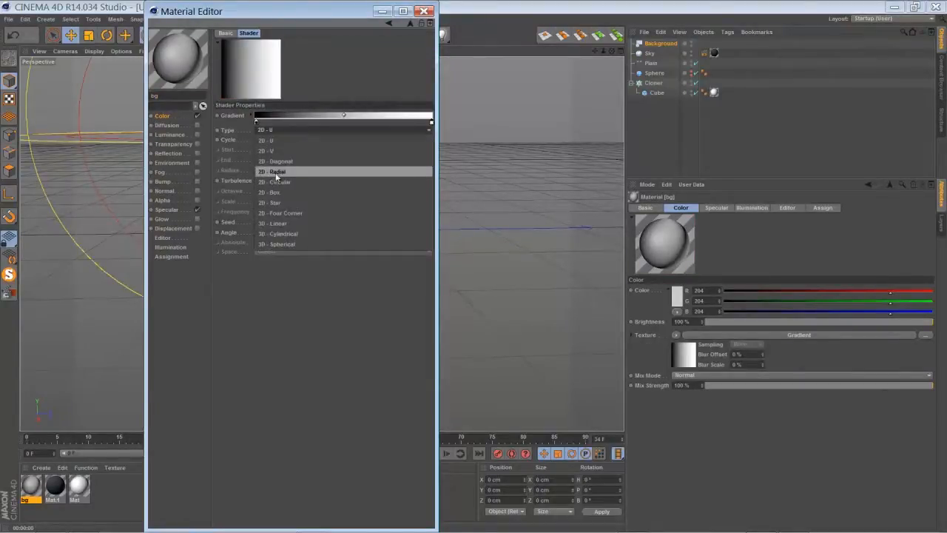
click(277, 182)
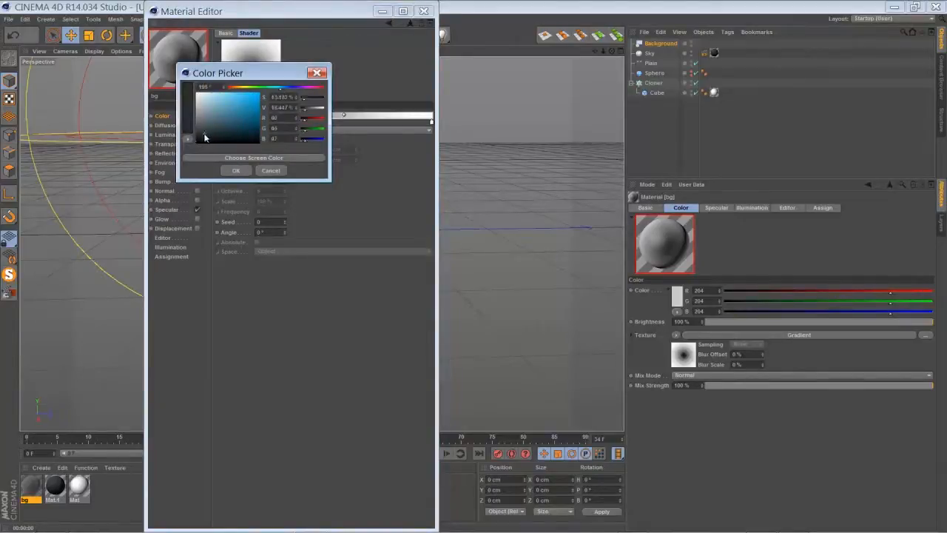
click(235, 170)
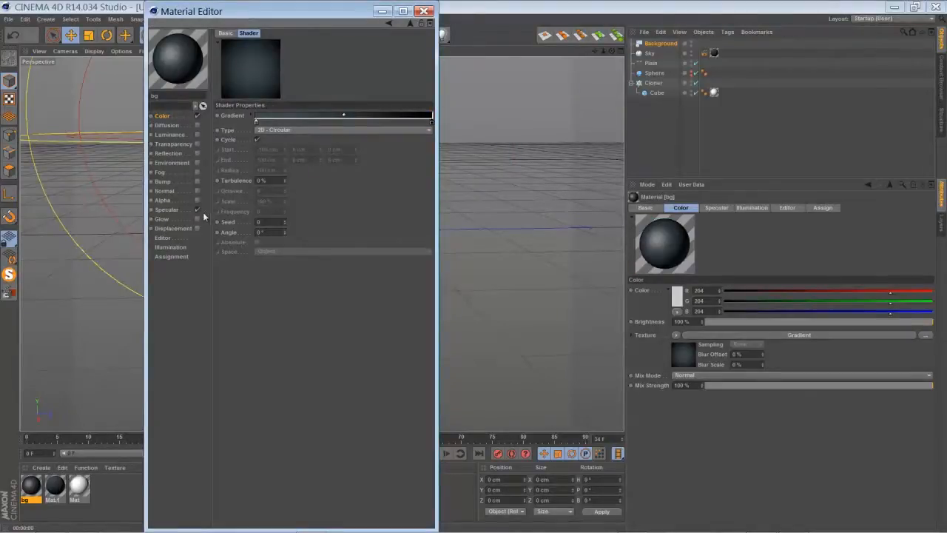
click(428, 9)
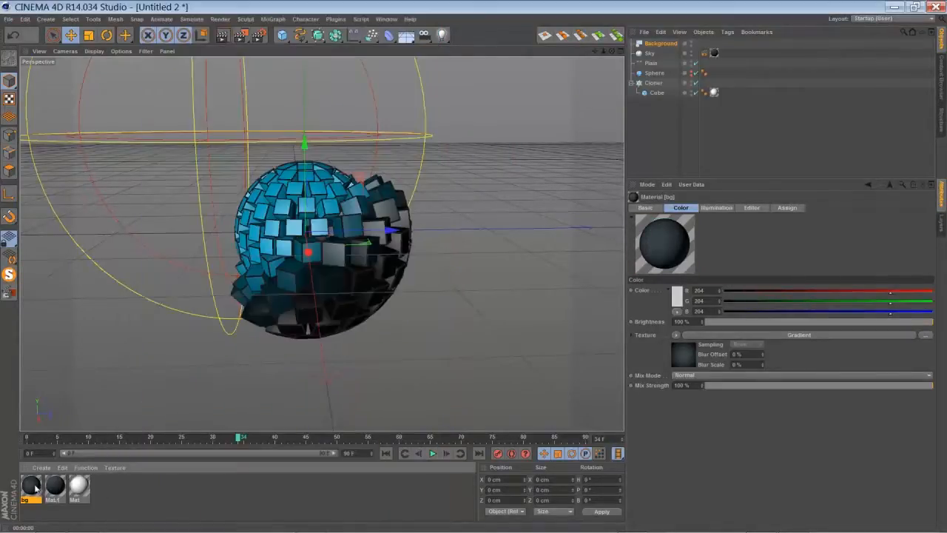
click(711, 52)
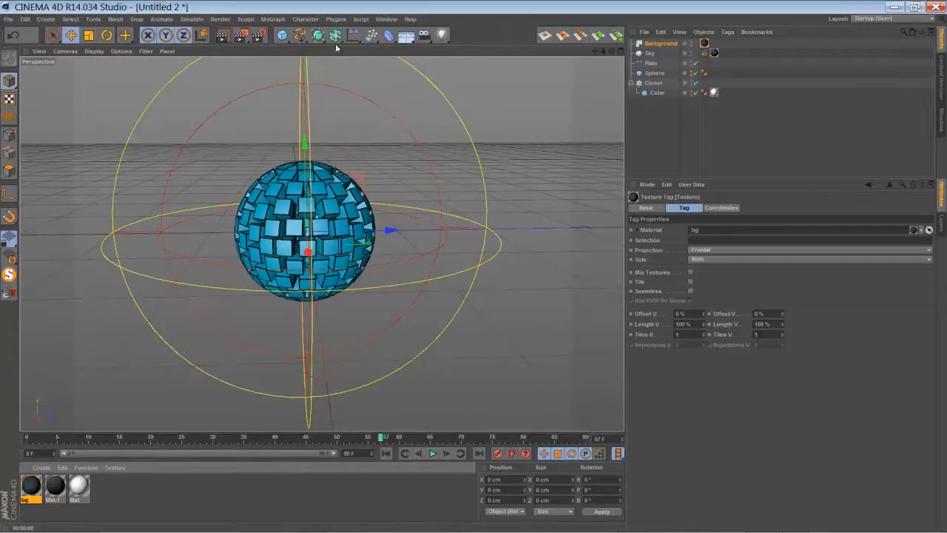
Step: Add a Delay effector in Spring mode at 69% strength and play the animation
click(329, 36)
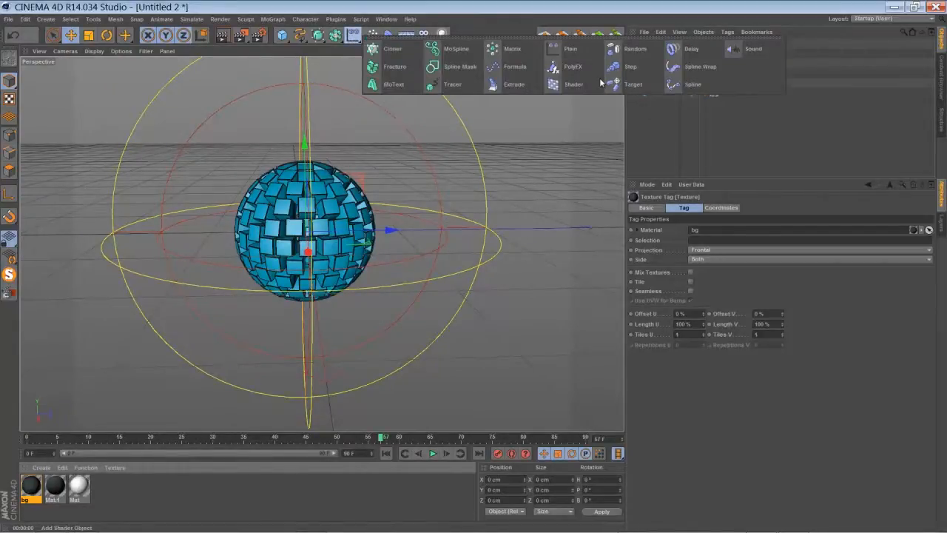
mouse_move(691, 49)
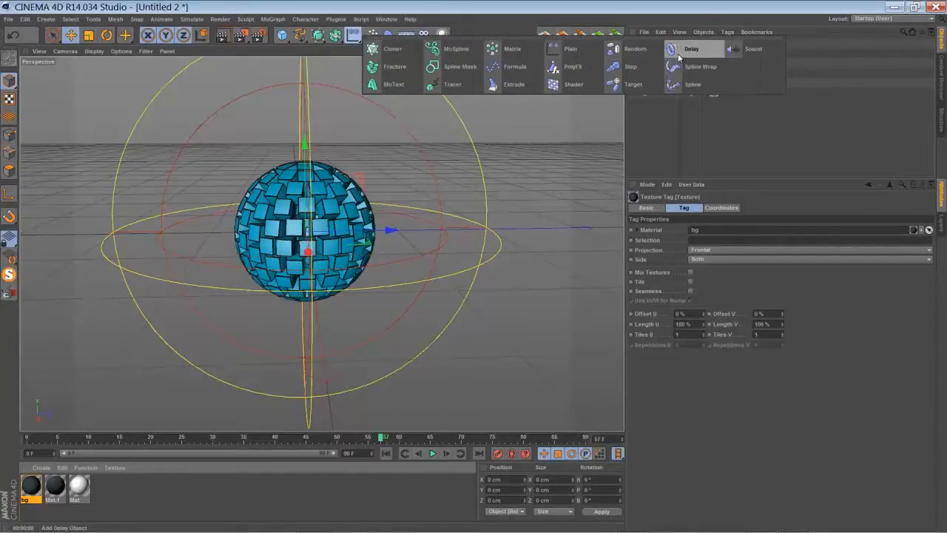
click(690, 49)
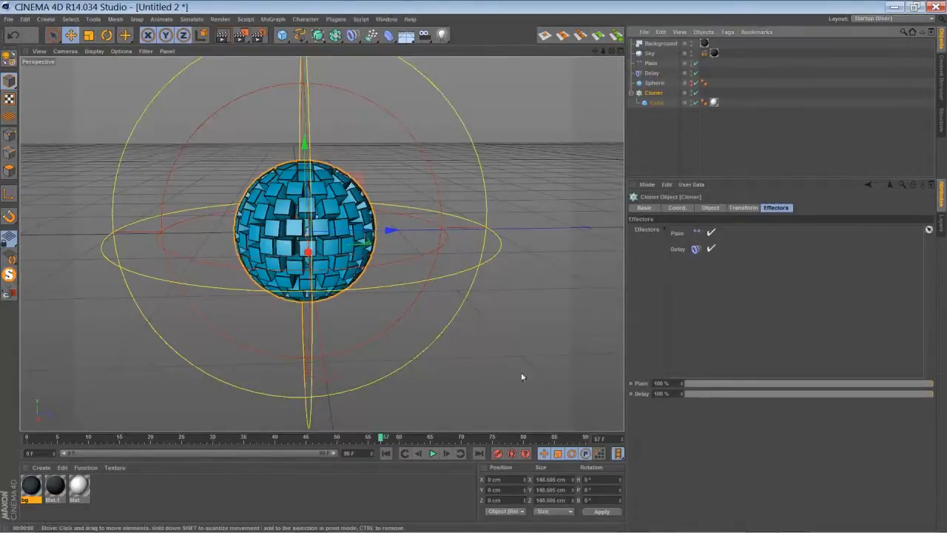
click(654, 72)
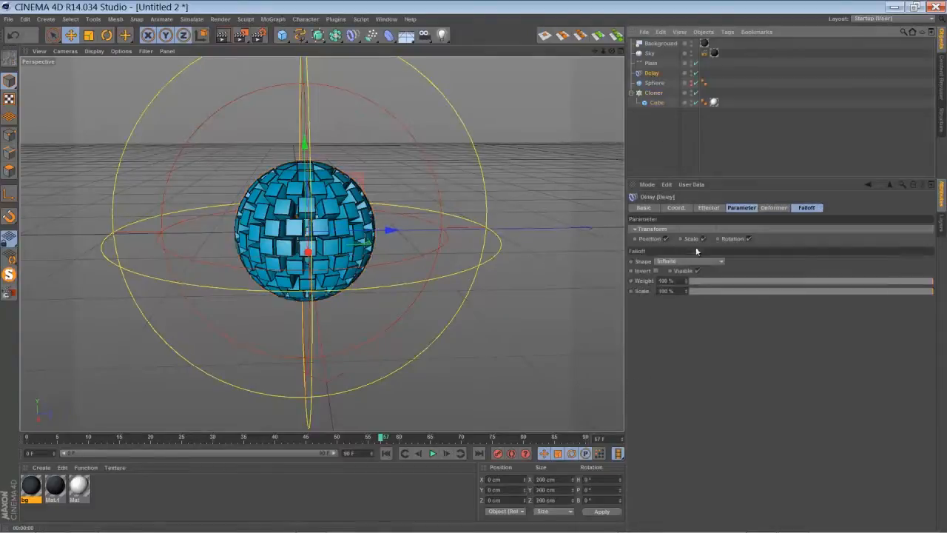
click(708, 207)
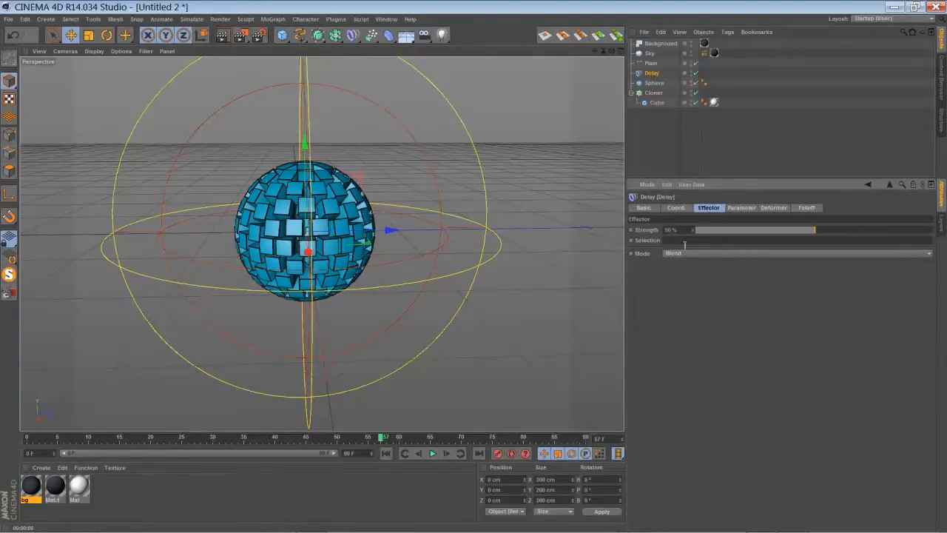
click(799, 253)
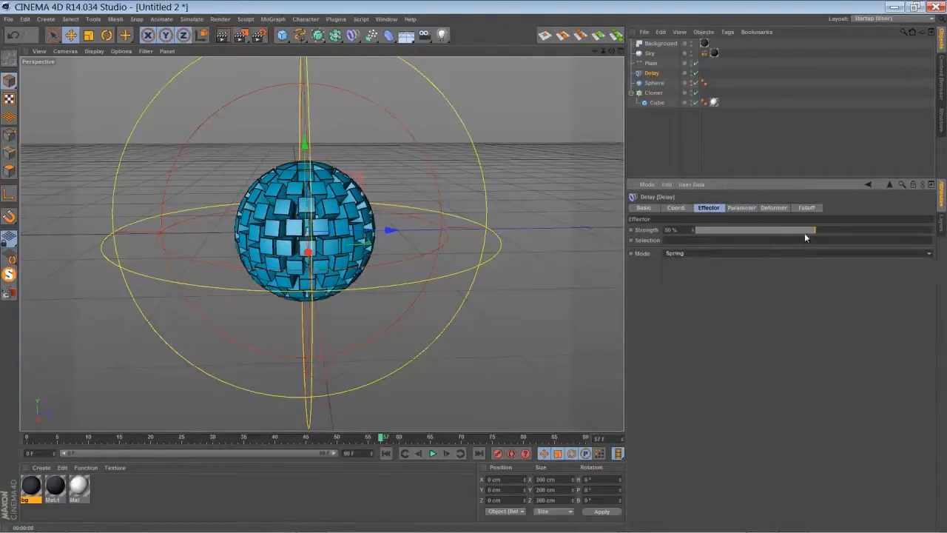
drag(740, 229, 865, 229)
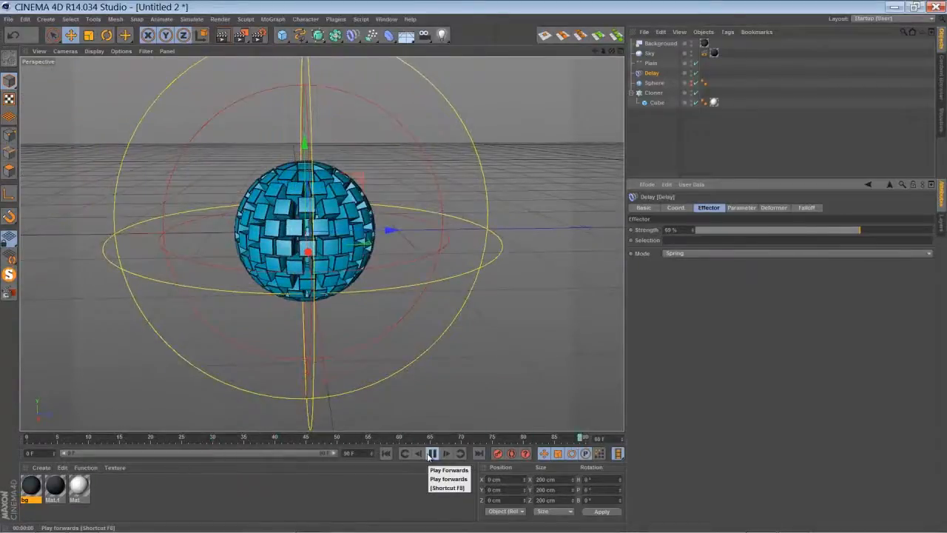
click(431, 453)
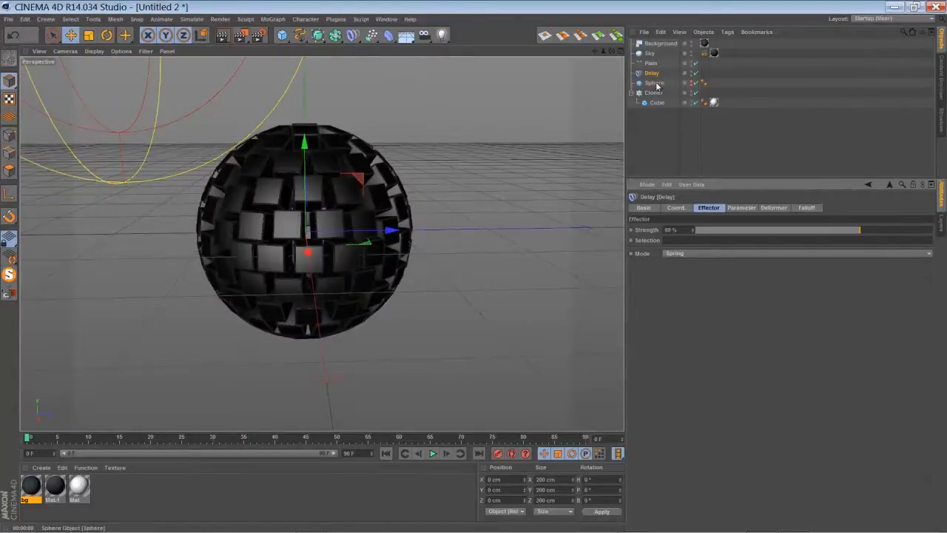
Step: Keyframe the Sphere's heading to 90°, play the spin, and jump to frame 36
click(653, 83)
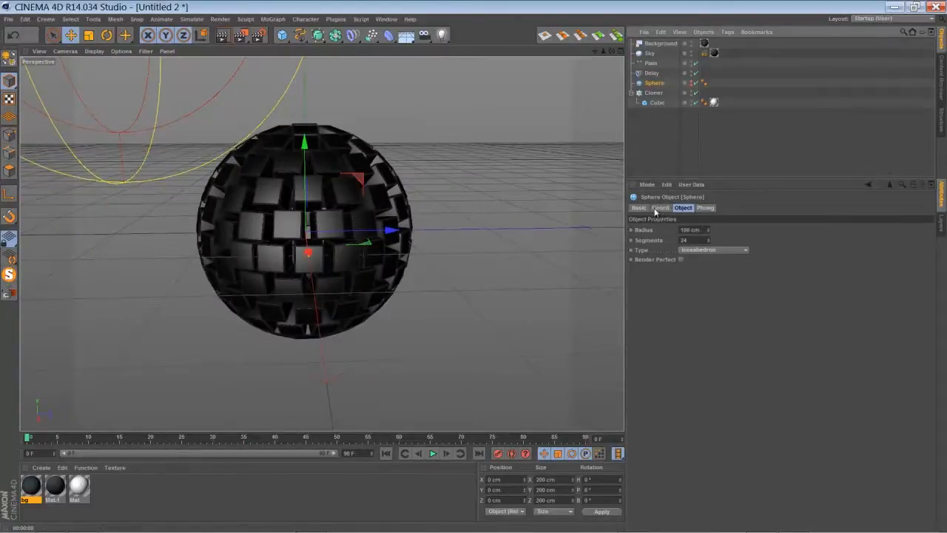
click(660, 207)
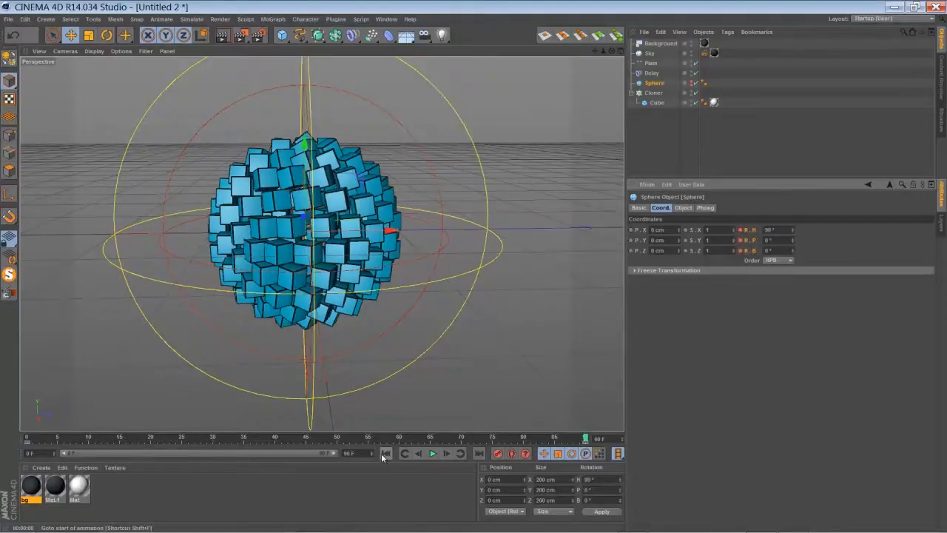
click(443, 455)
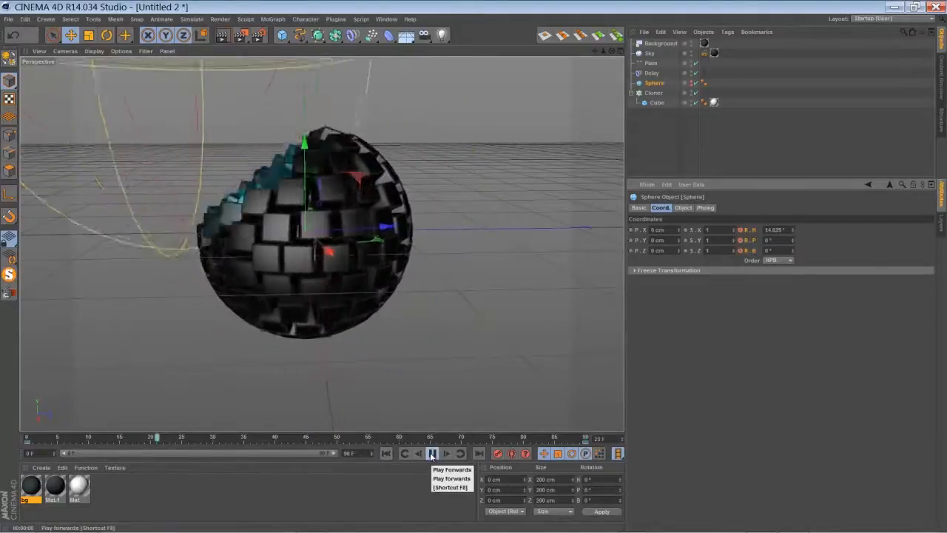
click(412, 454)
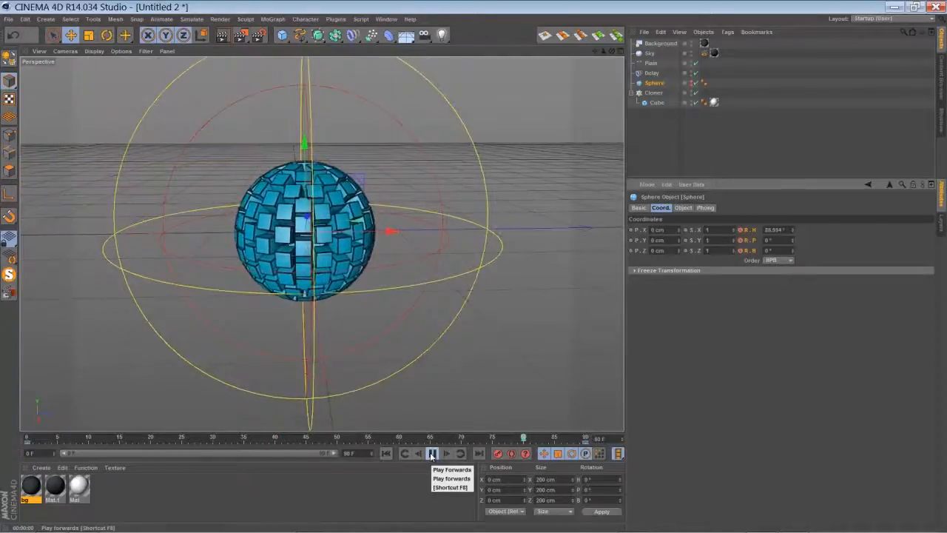
click(411, 454)
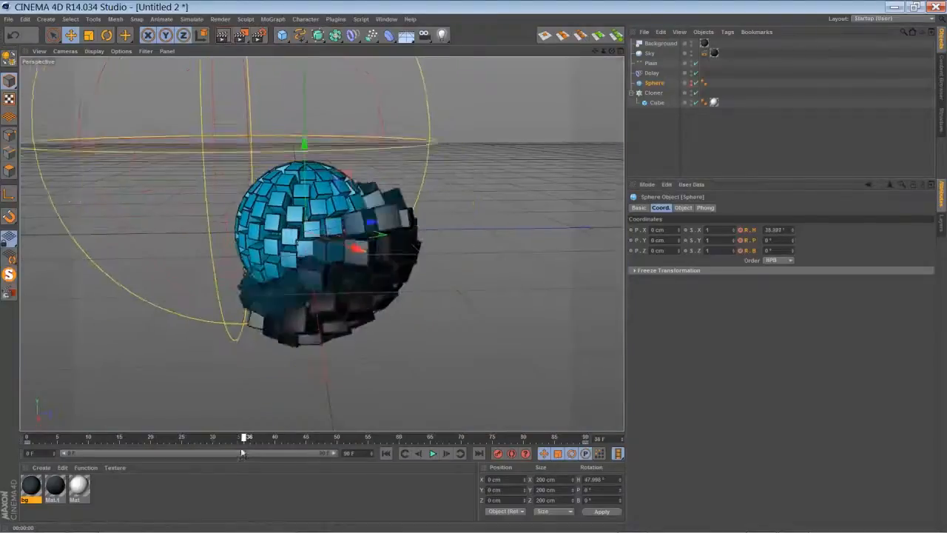
click(219, 36)
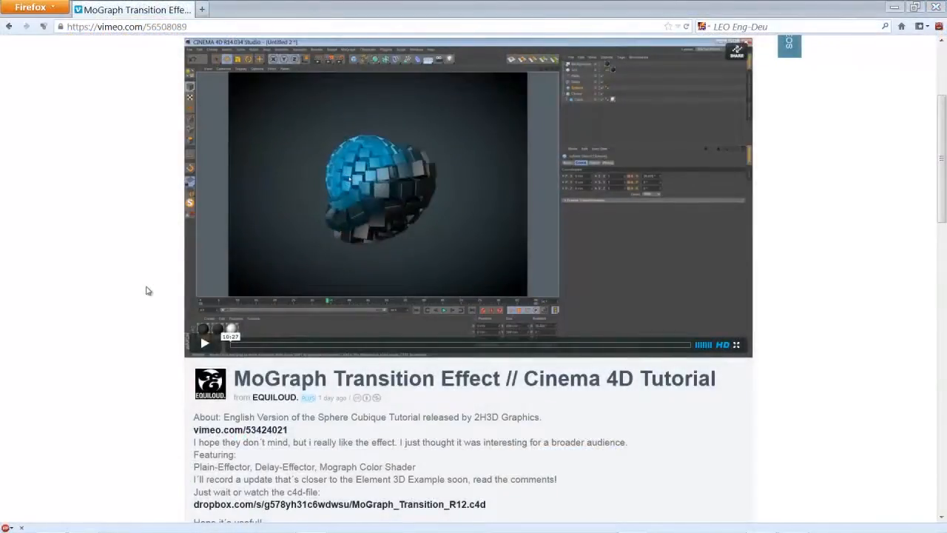
mouse_move(101, 259)
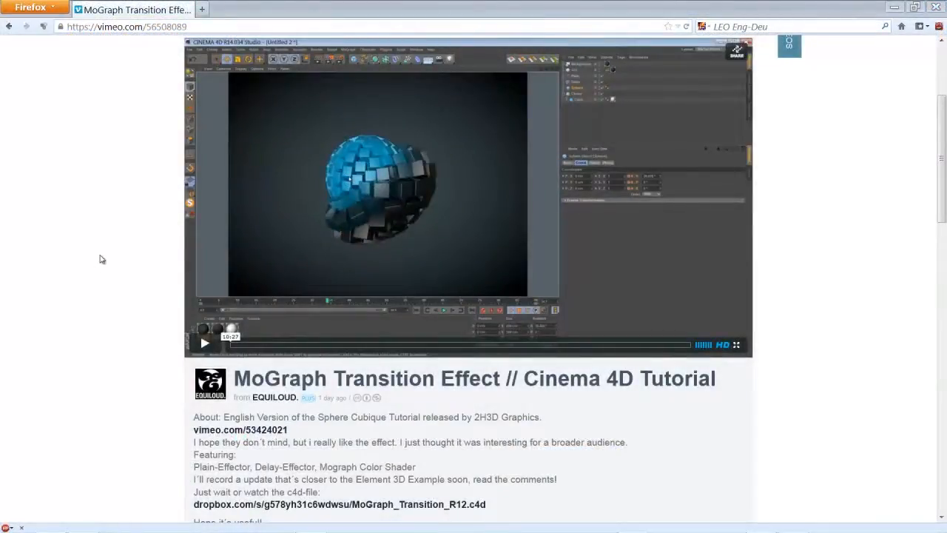
Step: Scroll the Vimeo tutorial page down past the video stats to the comments
scroll(down, 3)
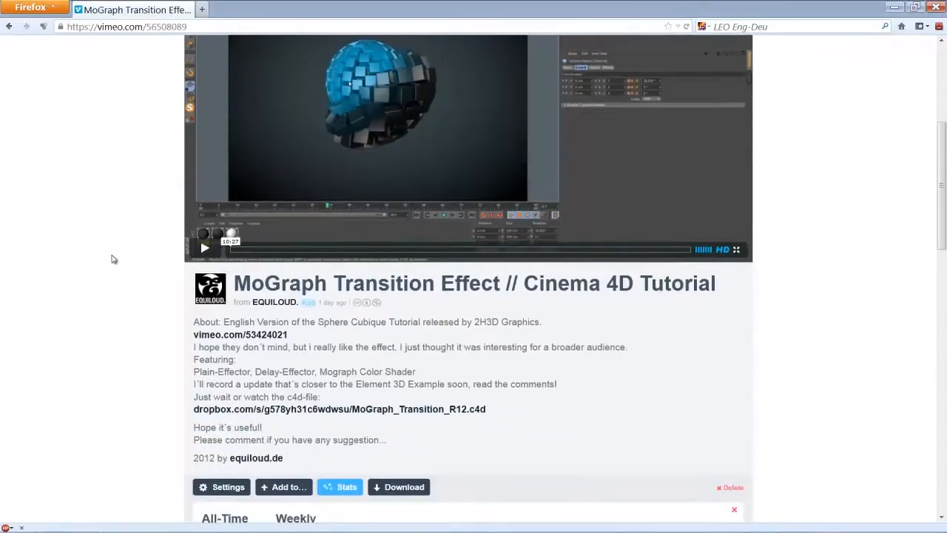
scroll(down, 3)
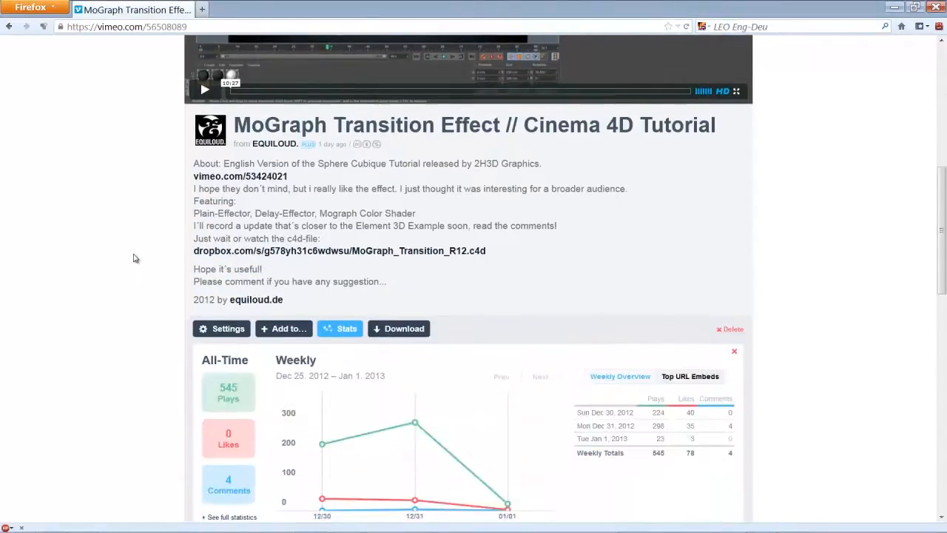
scroll(down, 3)
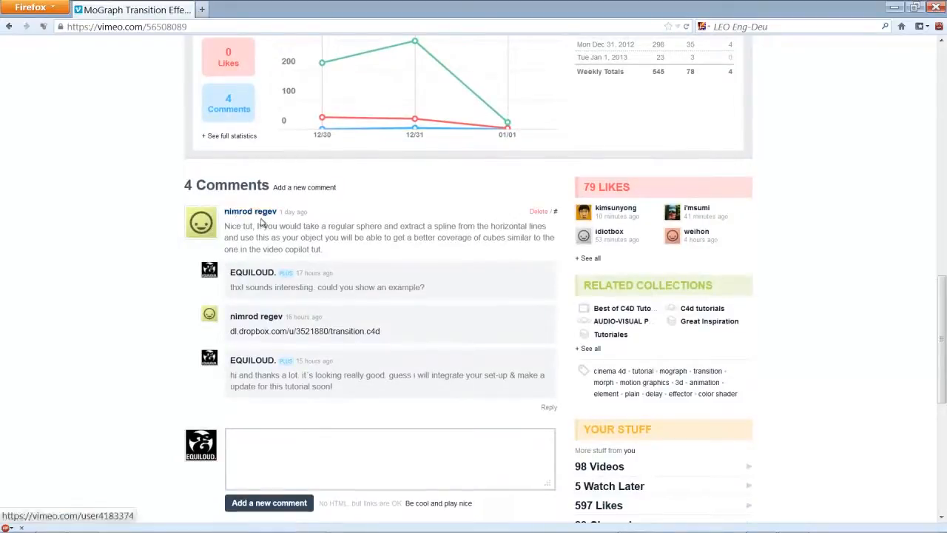
mouse_move(294, 221)
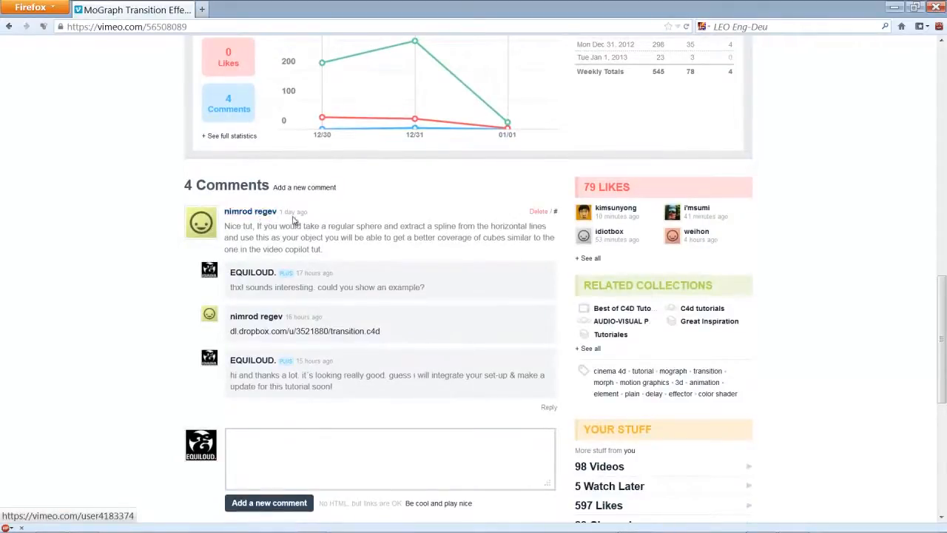
mouse_move(177, 207)
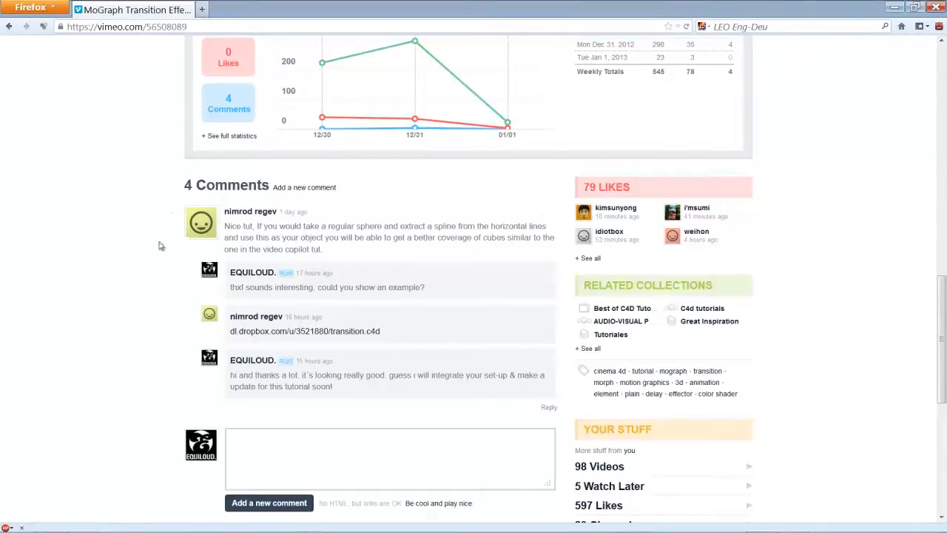
mouse_move(362, 242)
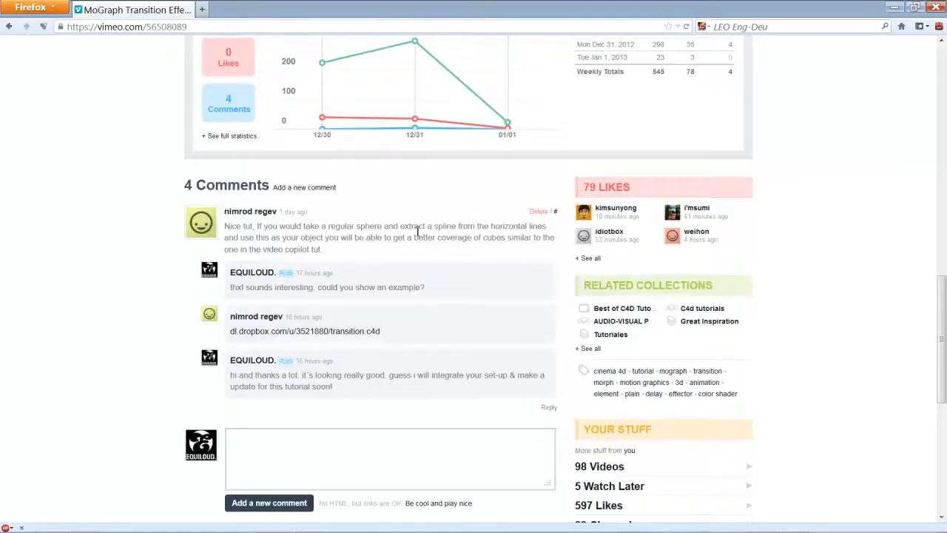
mouse_move(426, 279)
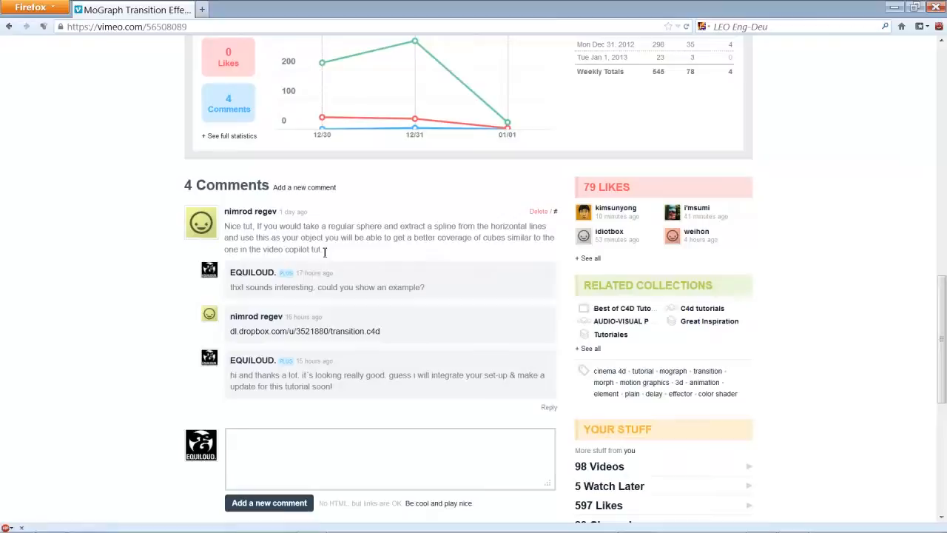
mouse_move(297, 248)
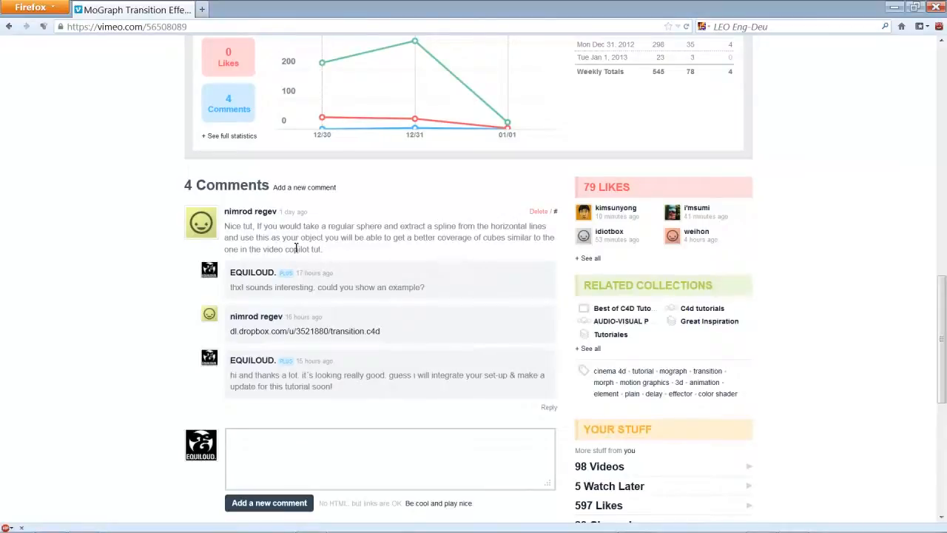
mouse_move(270, 268)
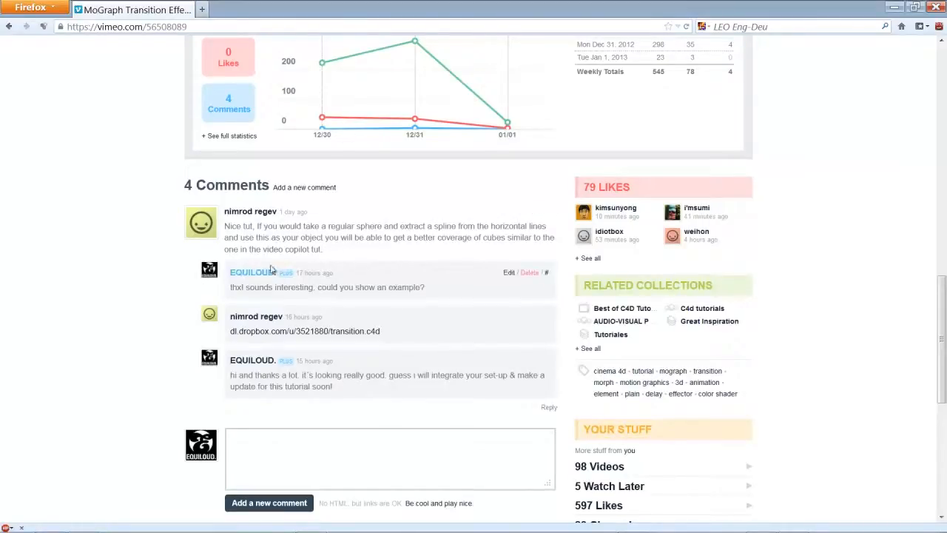
mouse_move(314, 272)
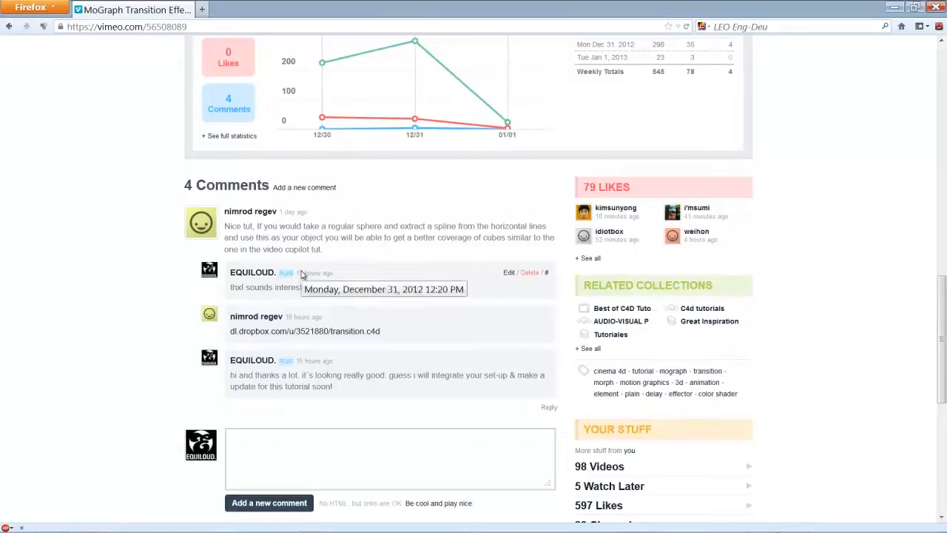
mouse_move(321, 311)
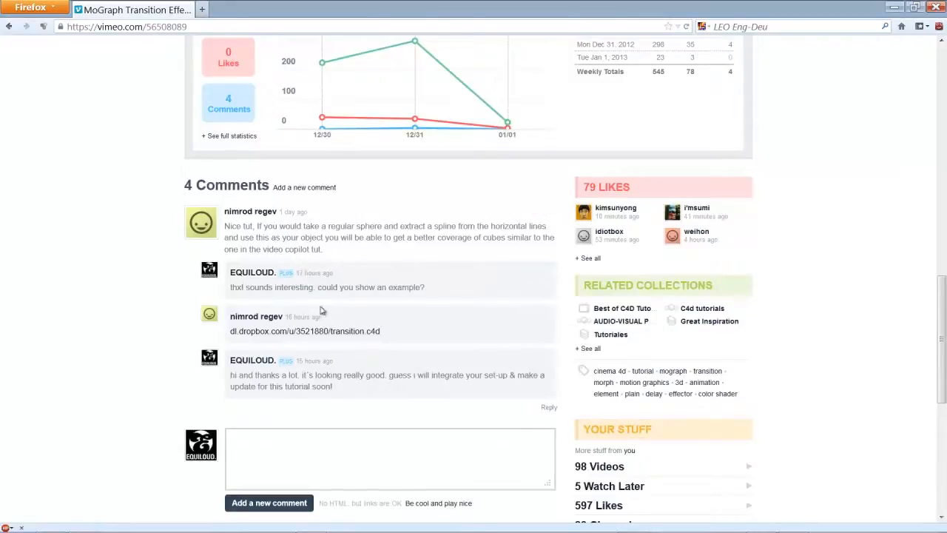
mouse_move(40, 251)
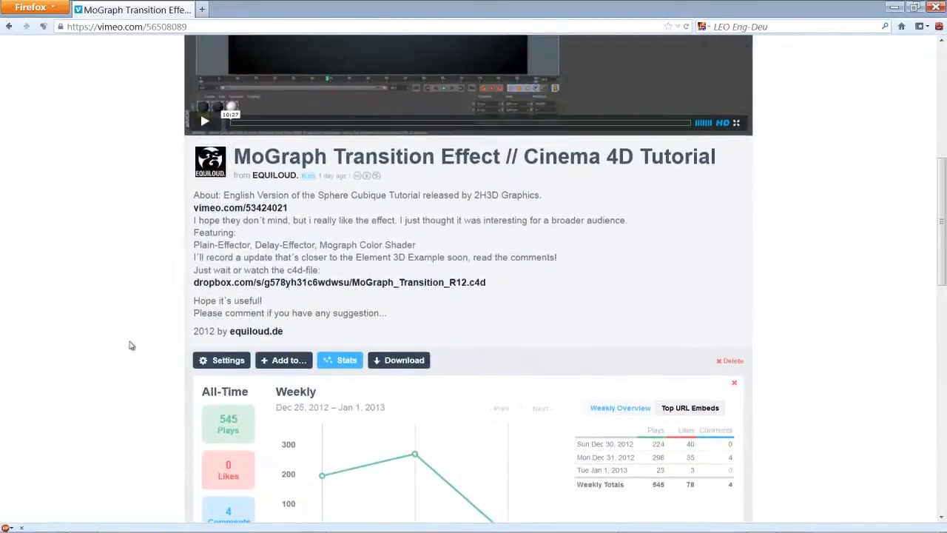
mouse_move(142, 336)
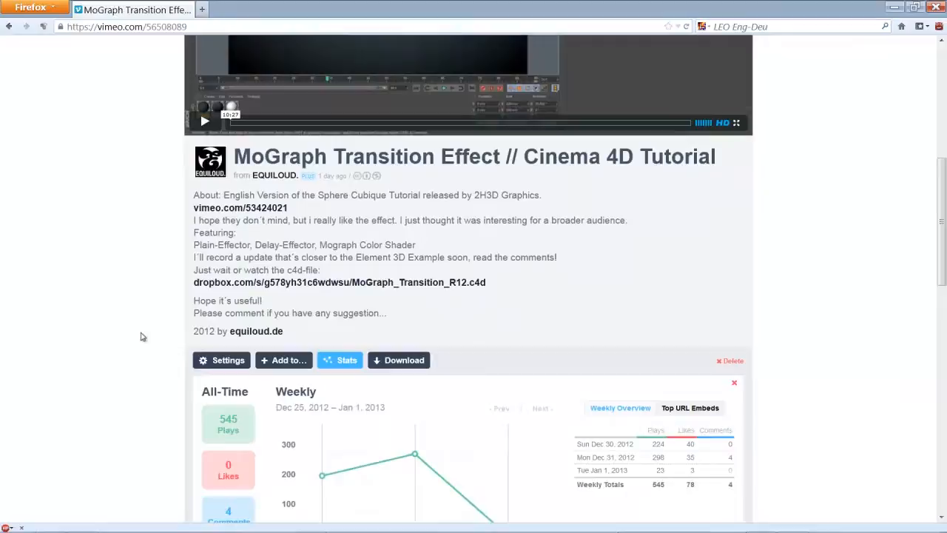
mouse_move(402, 280)
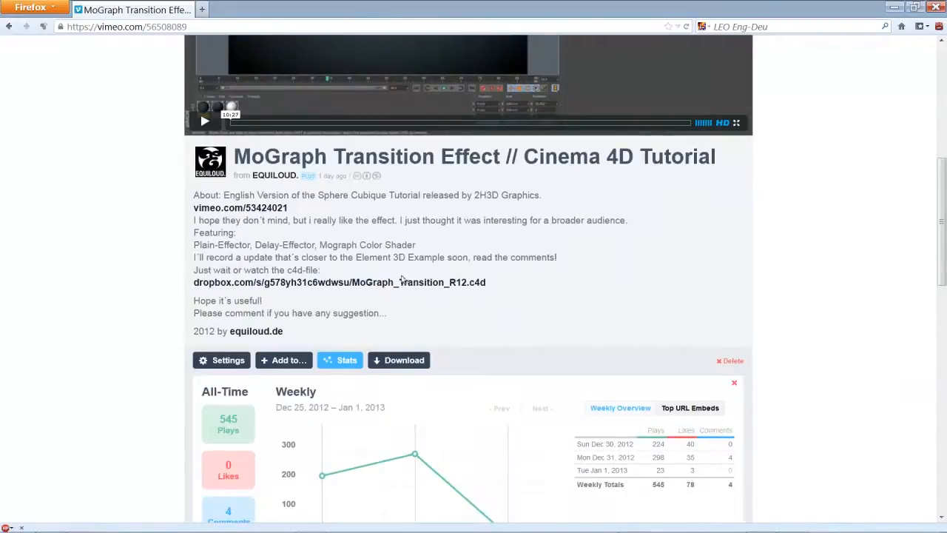
mouse_move(381, 294)
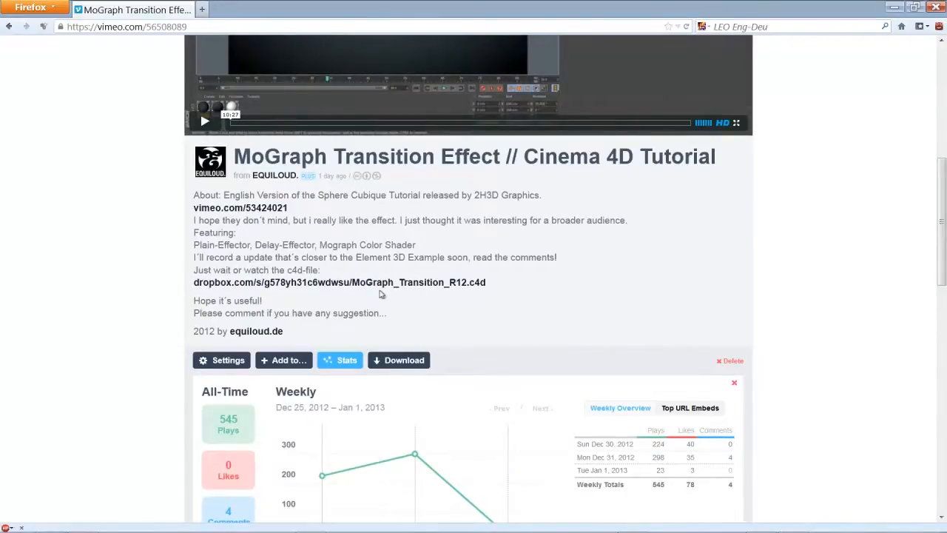
mouse_move(748, 172)
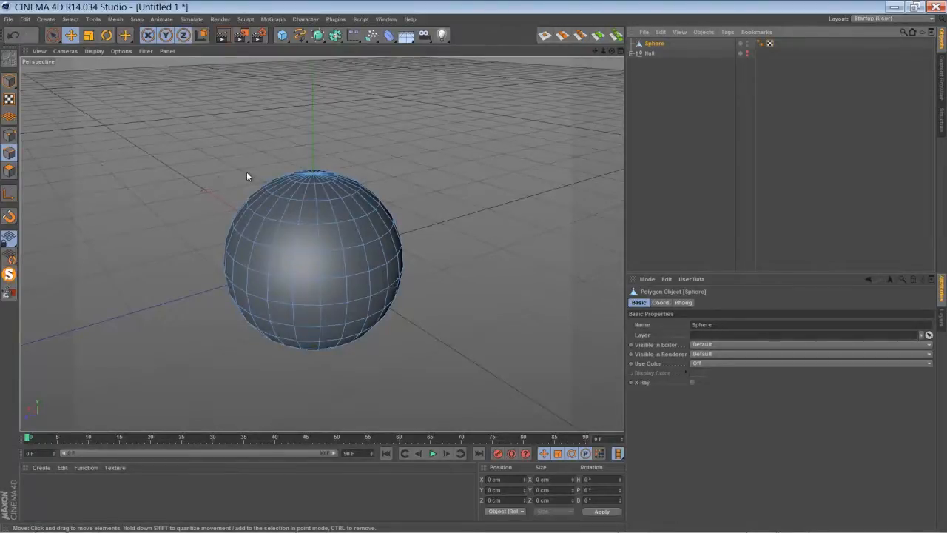
mouse_move(268, 187)
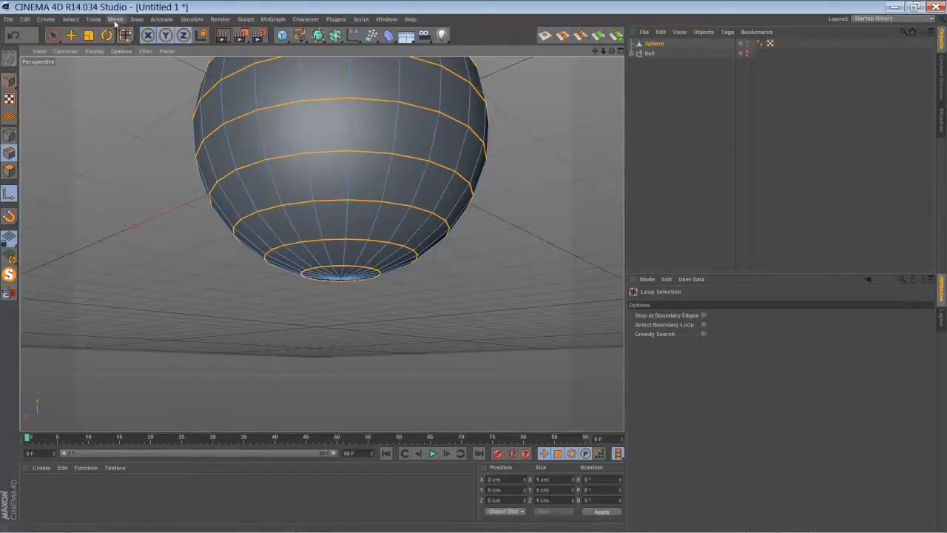
Step: Convert the selected horizontal edge loops into Sphere.Spline with Edge to Spline
click(116, 19)
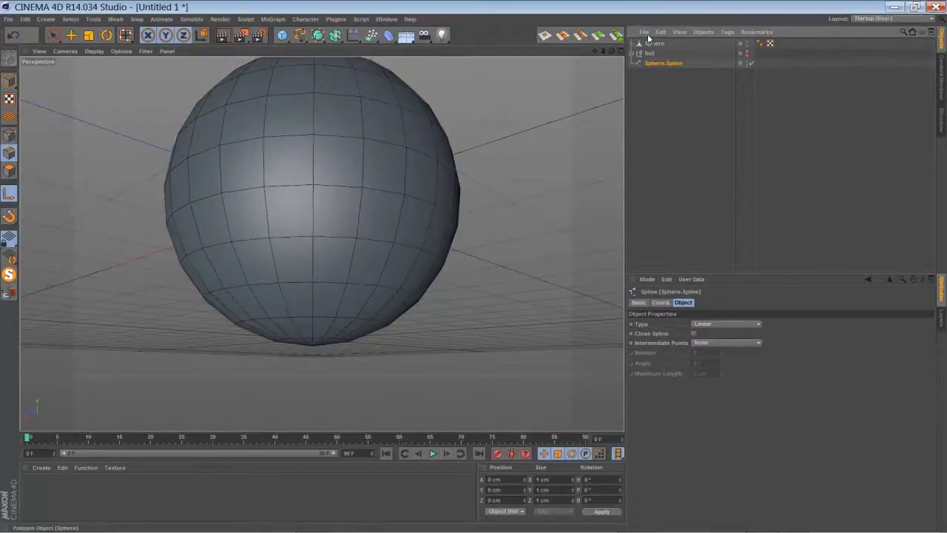
Step: Delete the original sphere and set the Cloner's Object source to Sphere.Spline
click(654, 44)
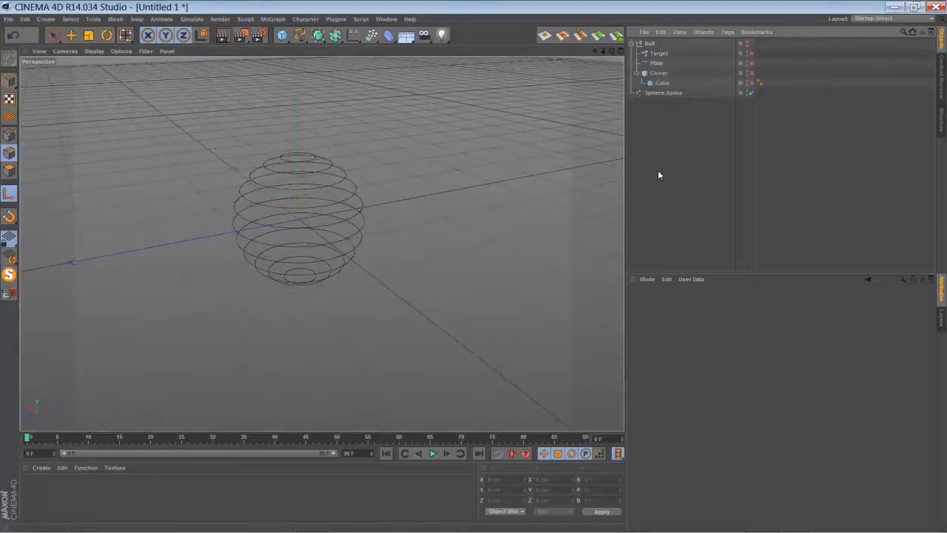
click(660, 72)
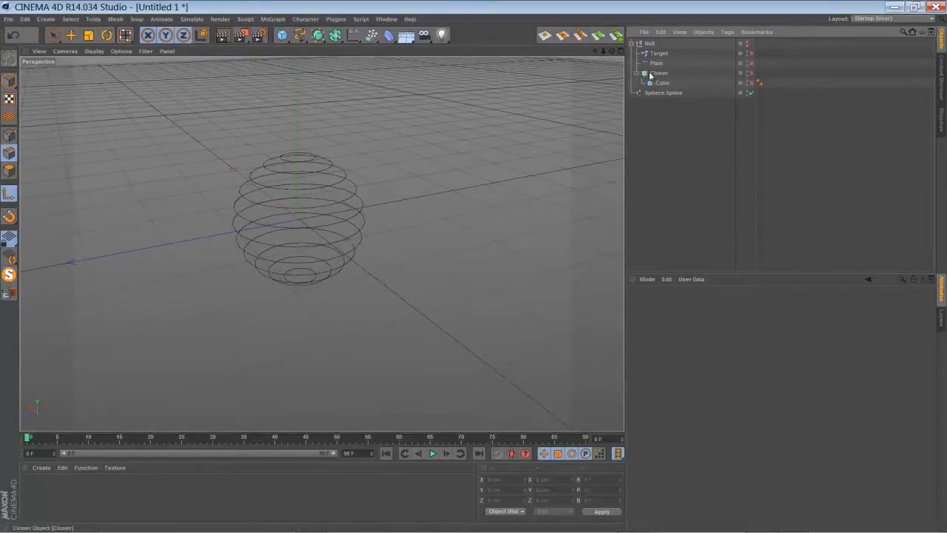
click(659, 72)
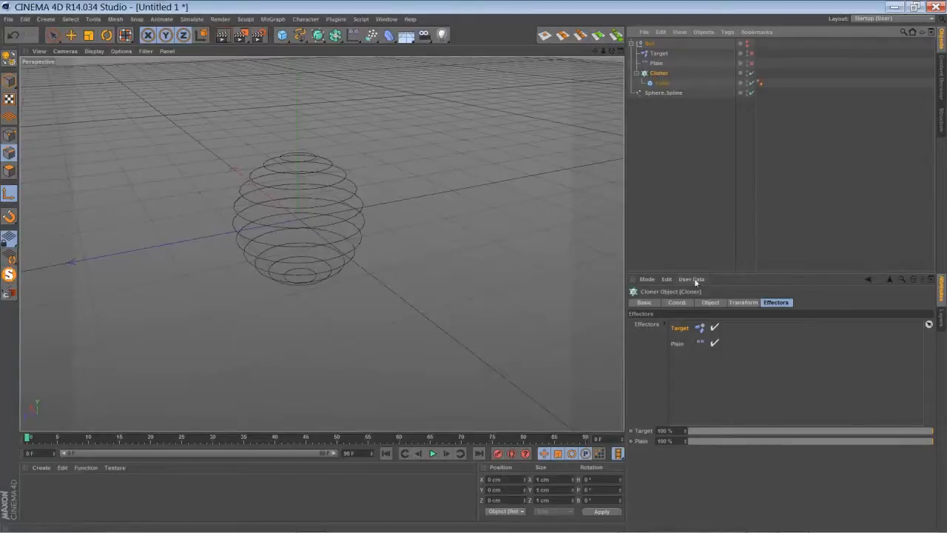
click(709, 302)
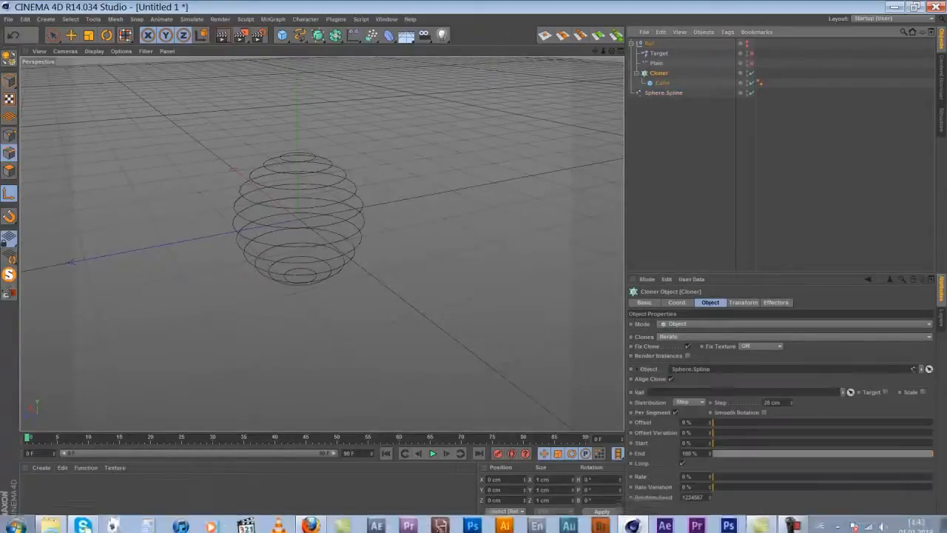
click(664, 92)
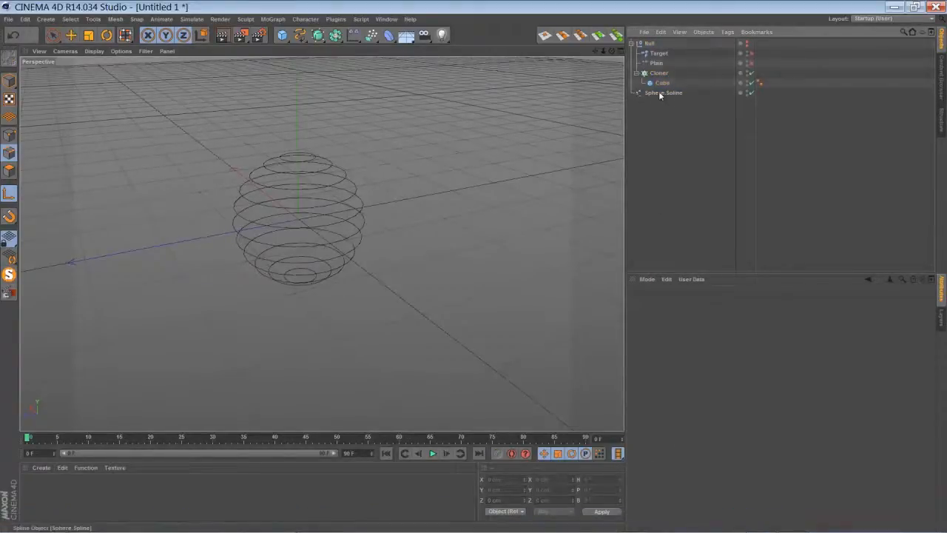
click(659, 73)
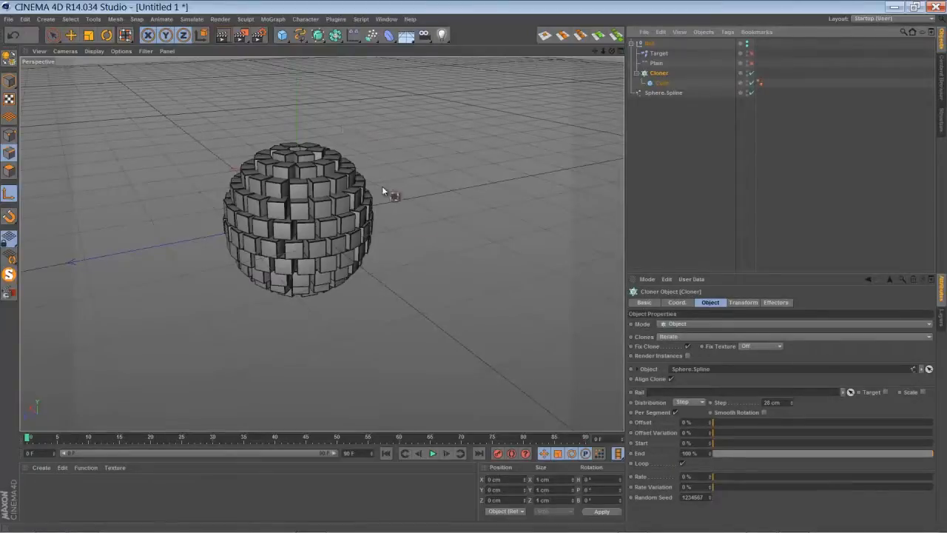
Step: Enable the Target effector so clones tilt, then review the Cloner's 28 cm step settings
click(57, 37)
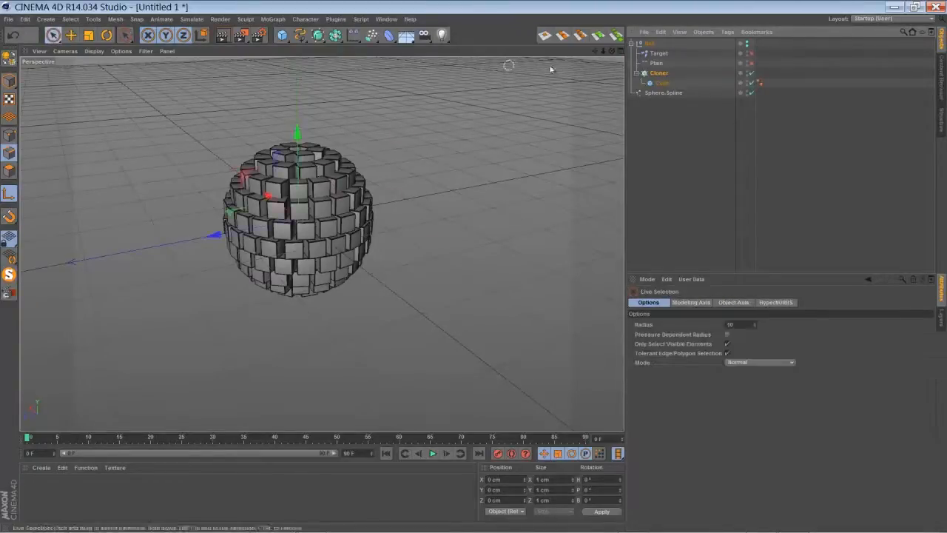
click(663, 53)
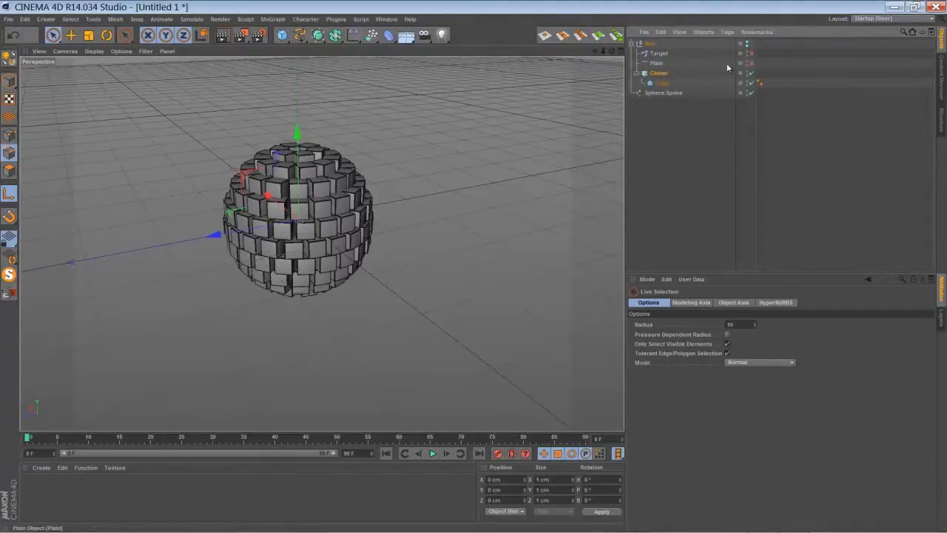
click(660, 54)
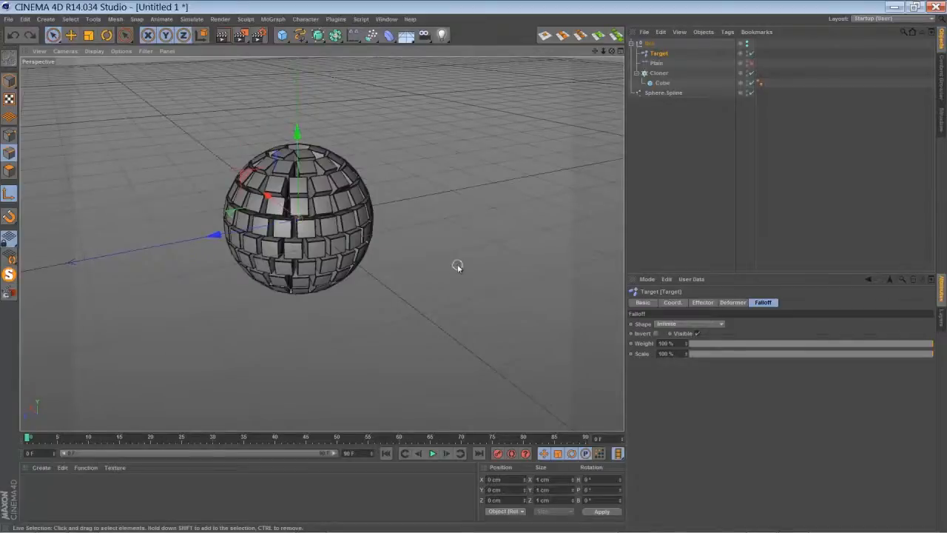
click(660, 73)
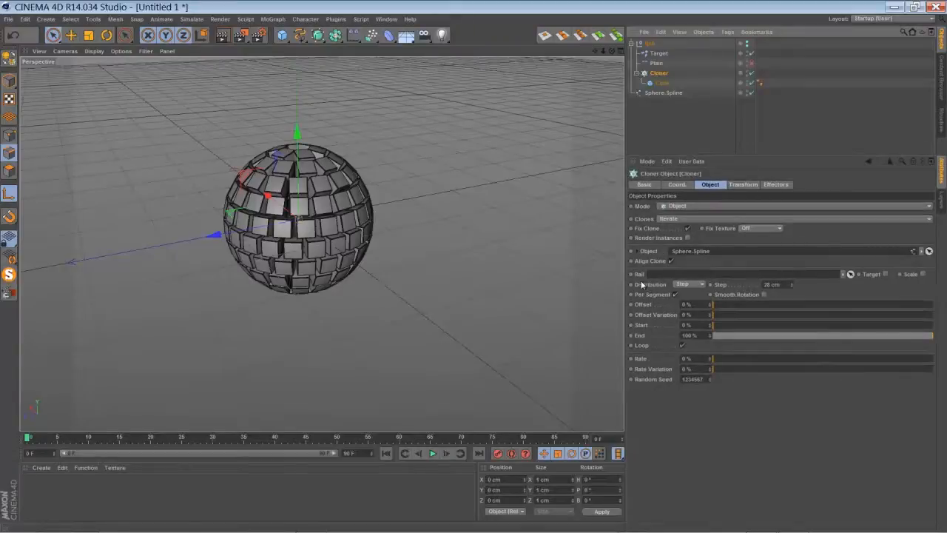
mouse_move(659, 292)
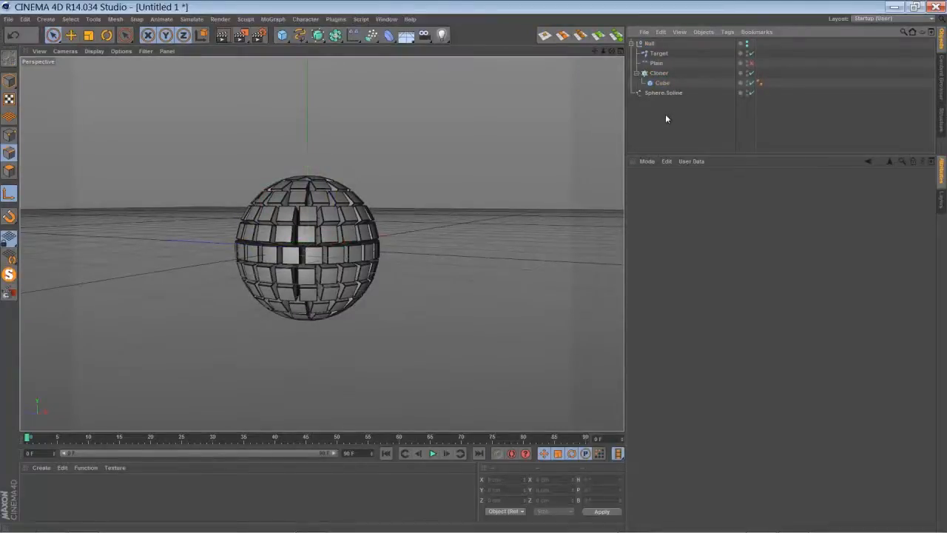
Step: Select the Plain effector and view its 30 cm Z offset and -0.5 scale parameters
click(660, 63)
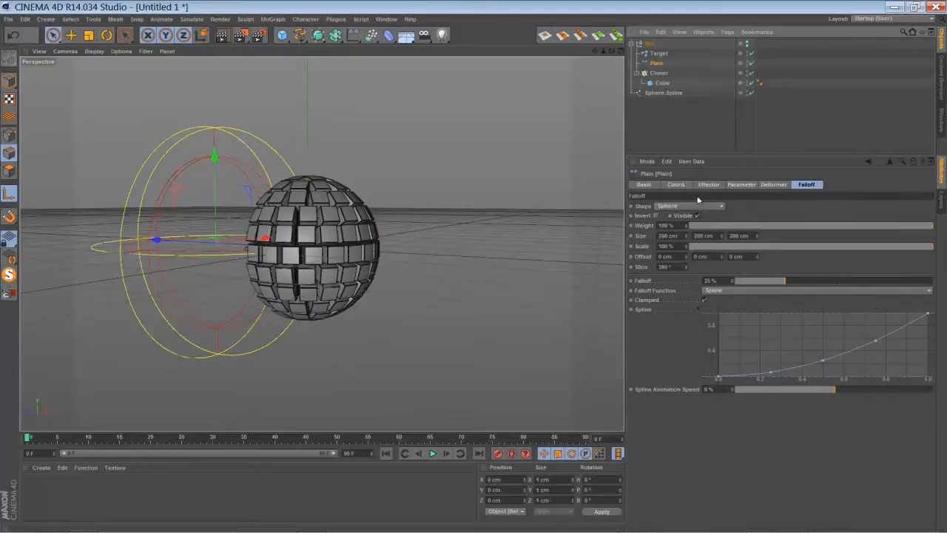
click(741, 184)
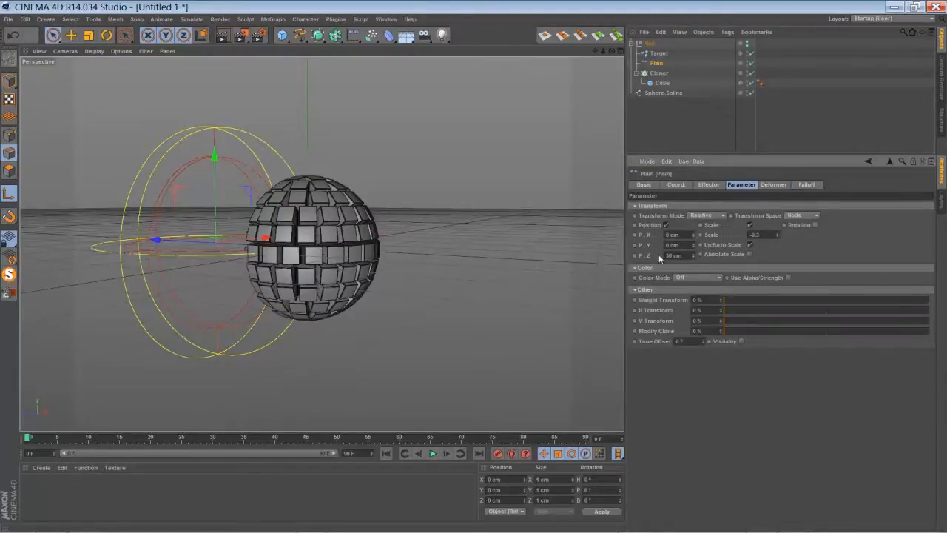
mouse_move(654, 260)
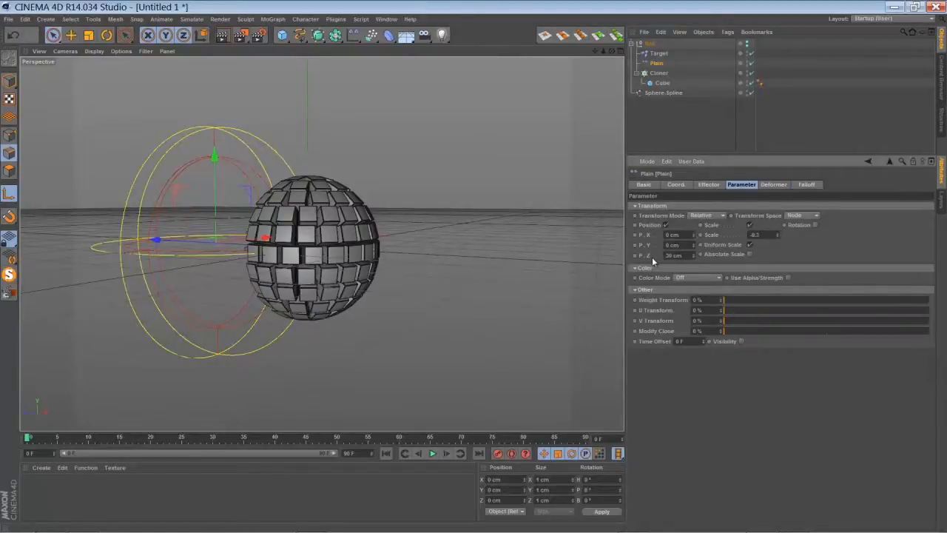